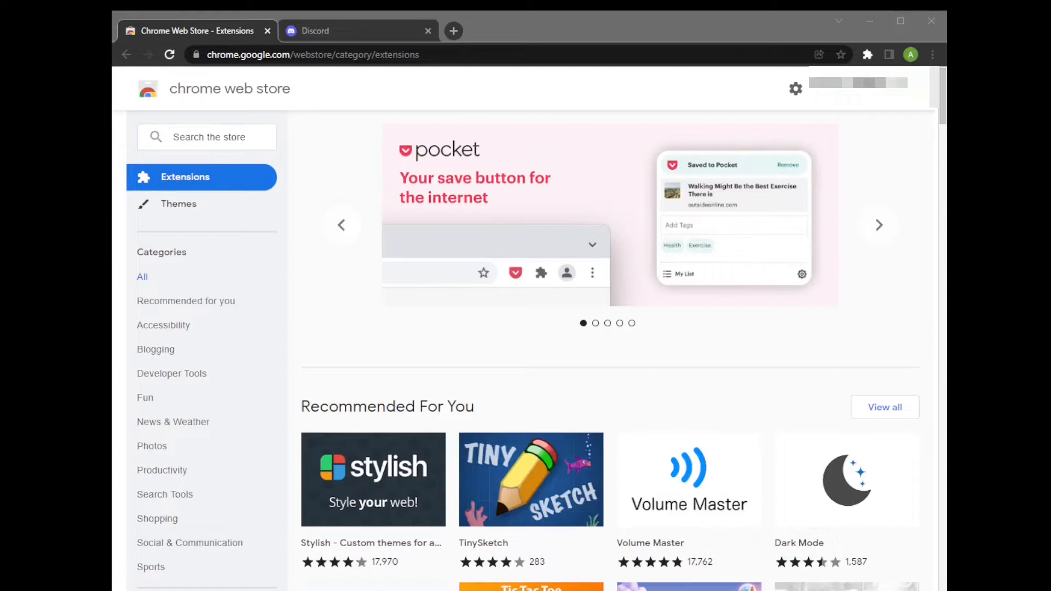
Search the Chrome Web Store for 'Discrub'.
{"action": "left_click", "coordinate": [879, 225]}
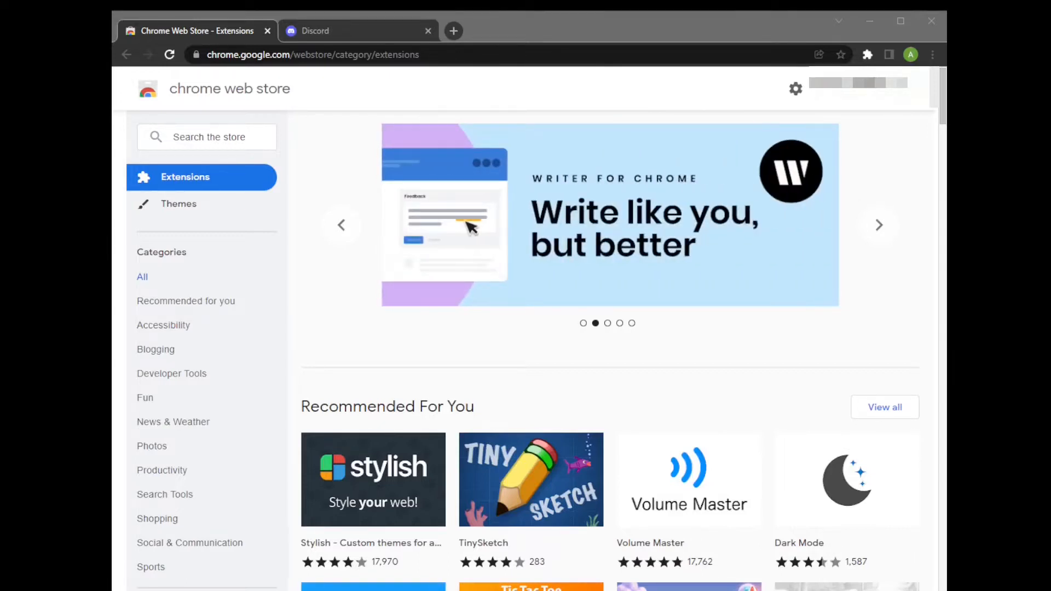
{"action": "left_click", "coordinate": [206, 137]}
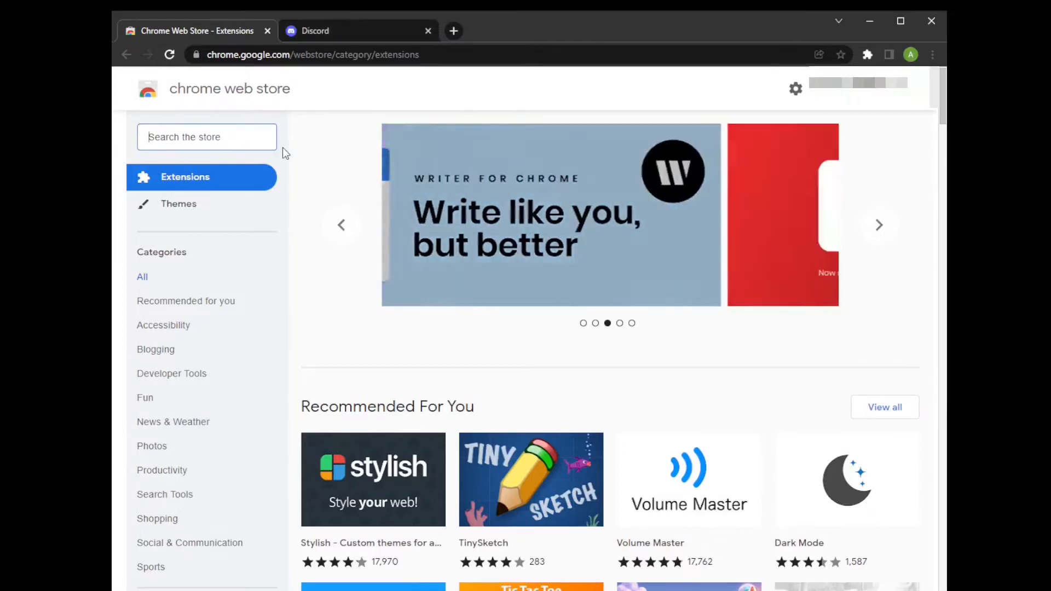
{"action": "type", "text": "Discrub"}
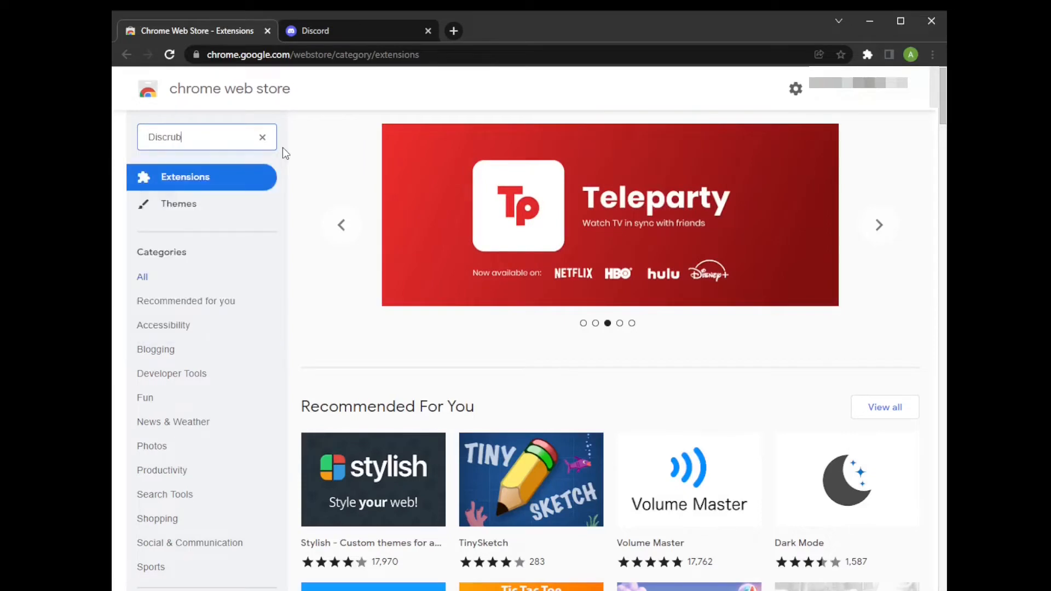
{"action": "key", "text": "Enter"}
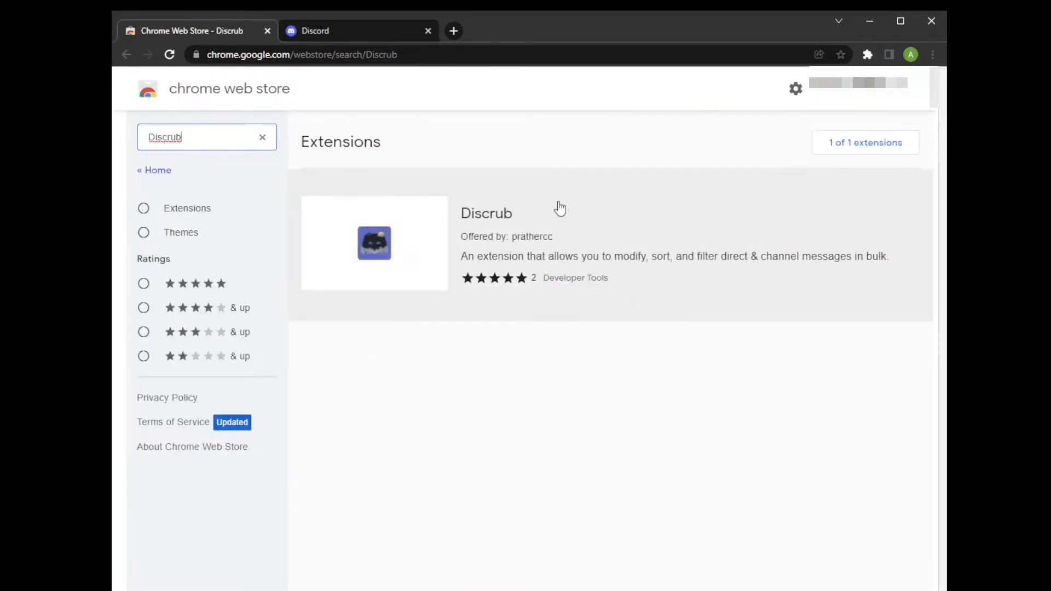
Add the Discrub extension to Chrome from its store page.
{"action": "left_click", "coordinate": [485, 212]}
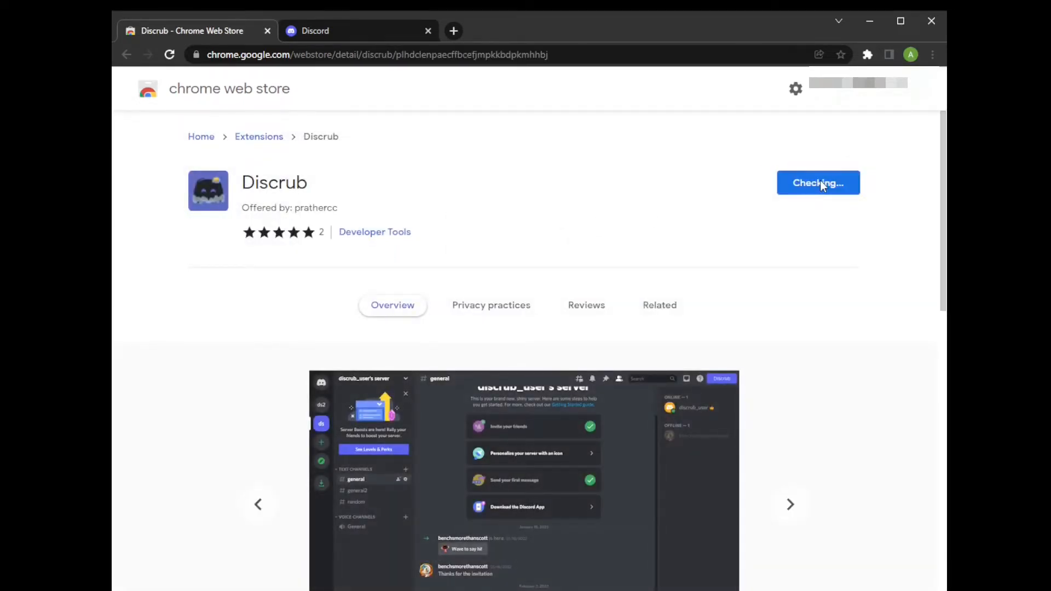
{"action": "mouse_move", "coordinate": [492, 230]}
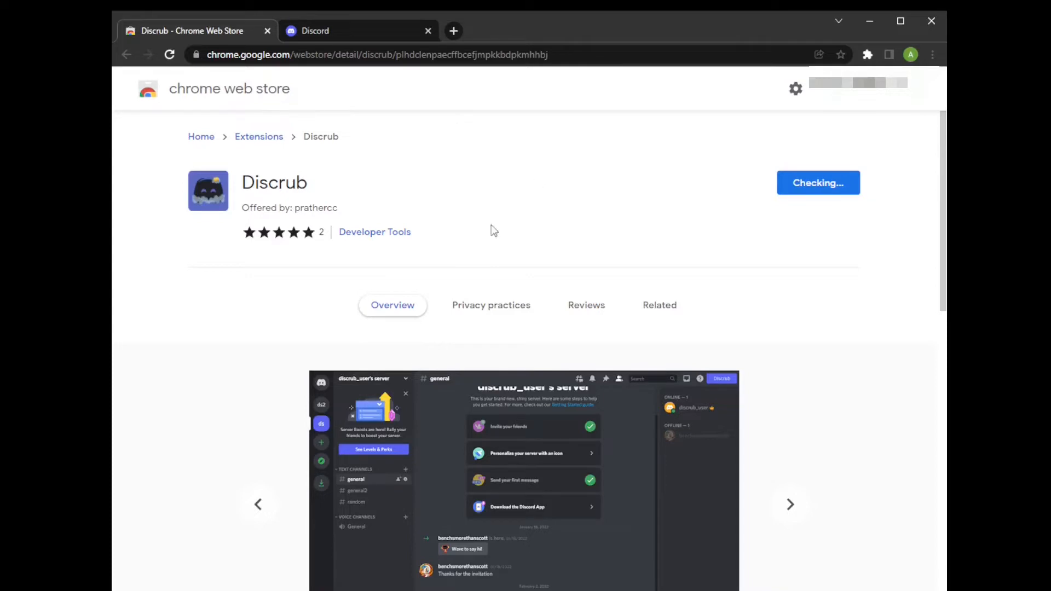
{"action": "left_click", "coordinate": [659, 304]}
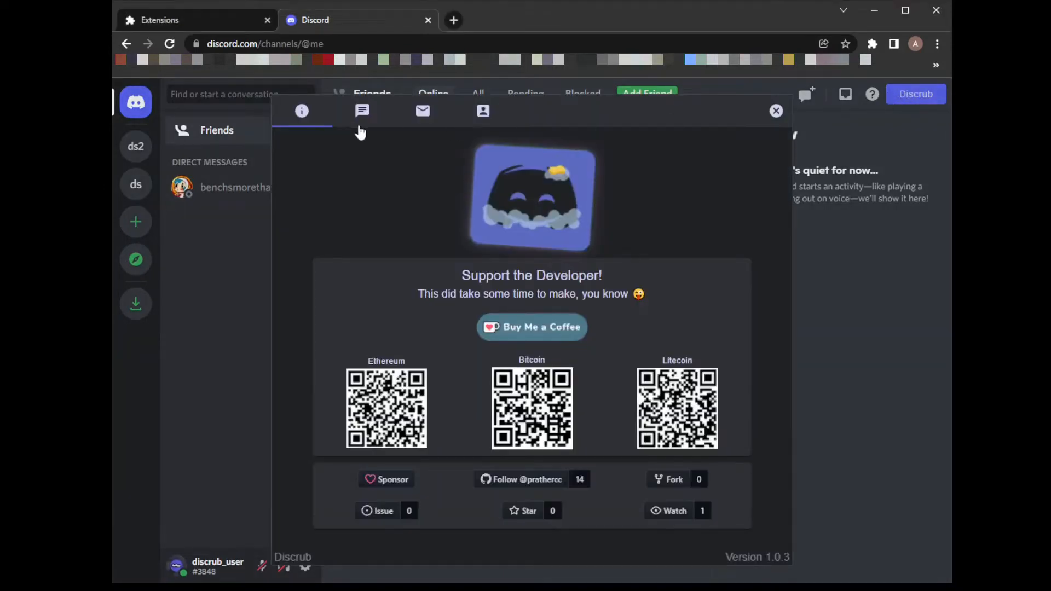
Close the Discrub panel and browse the server's general channel and the DM conversation.
{"action": "left_click", "coordinate": [361, 111]}
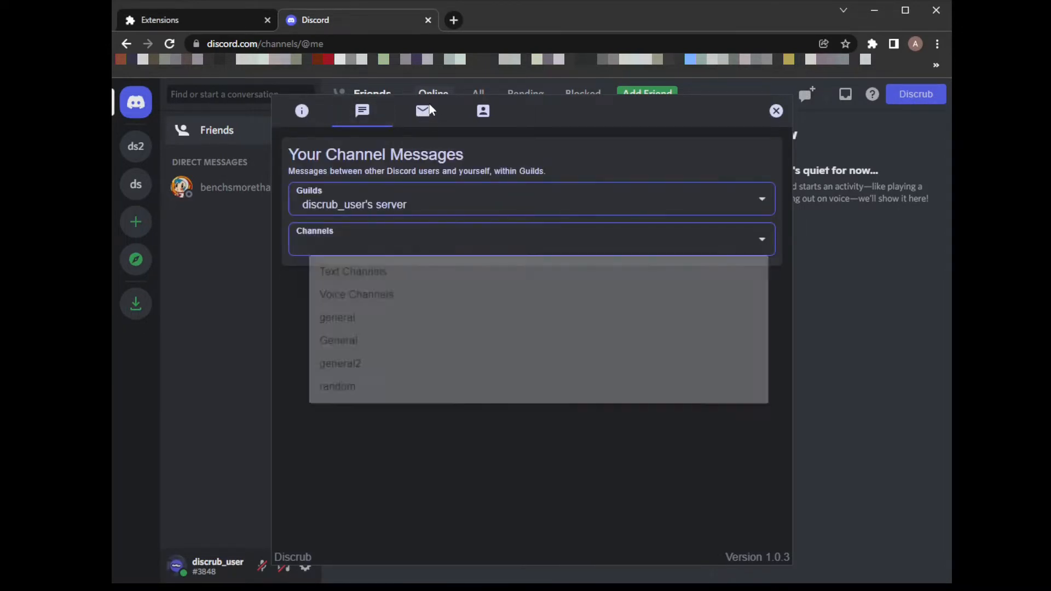
{"action": "left_click", "coordinate": [422, 111]}
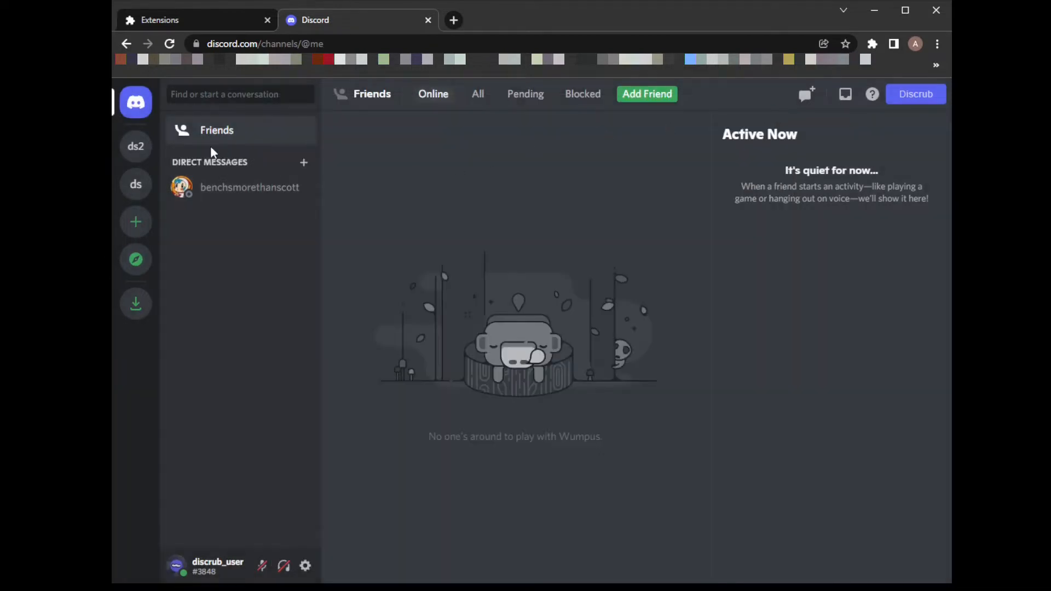
{"action": "mouse_move", "coordinate": [135, 184]}
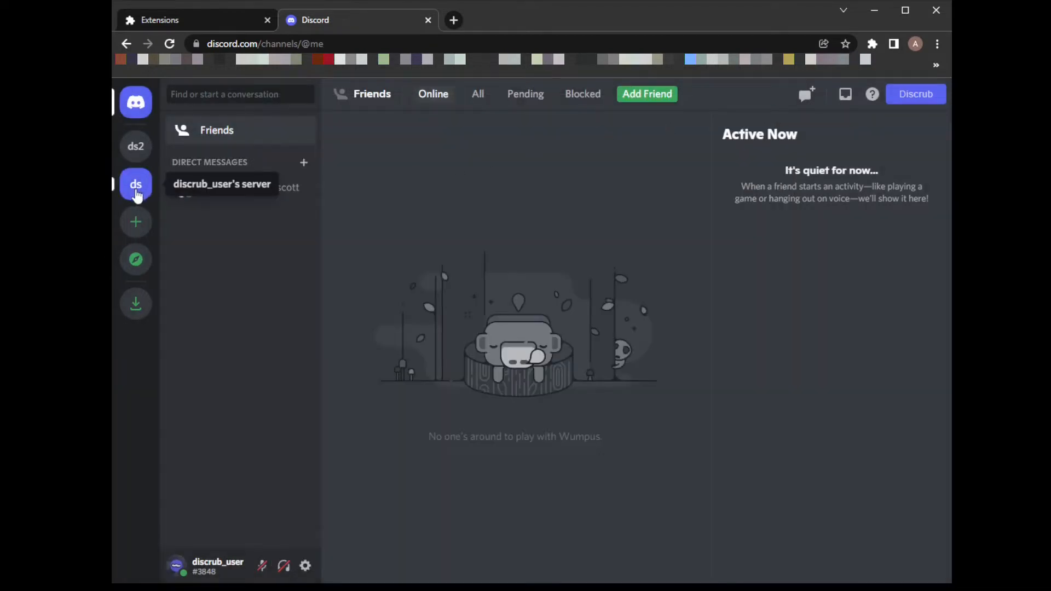
{"action": "left_click", "coordinate": [136, 184]}
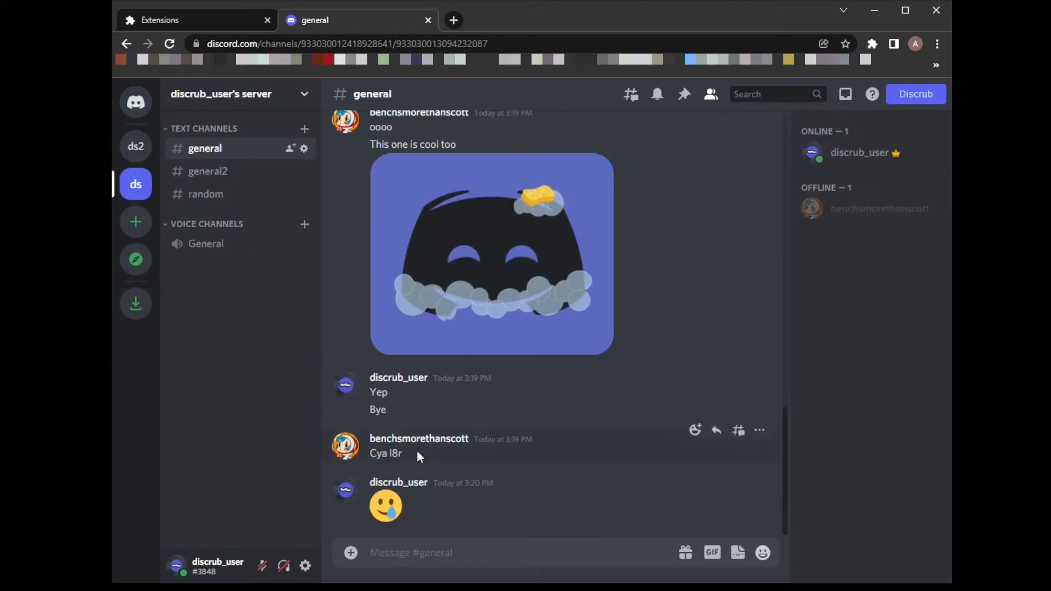
{"action": "mouse_move", "coordinate": [450, 444]}
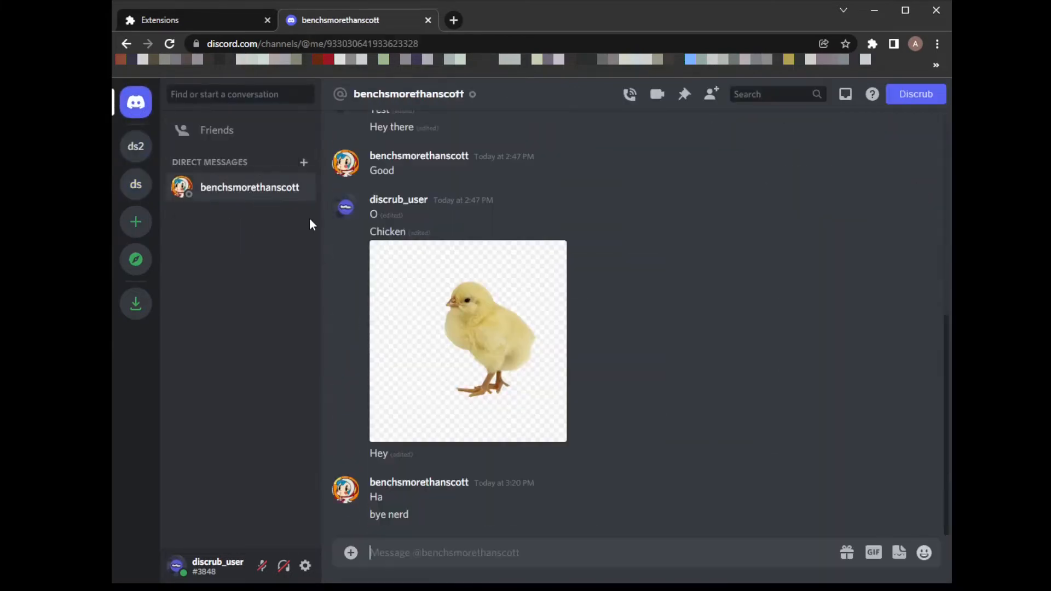
{"action": "mouse_move", "coordinate": [478, 416]}
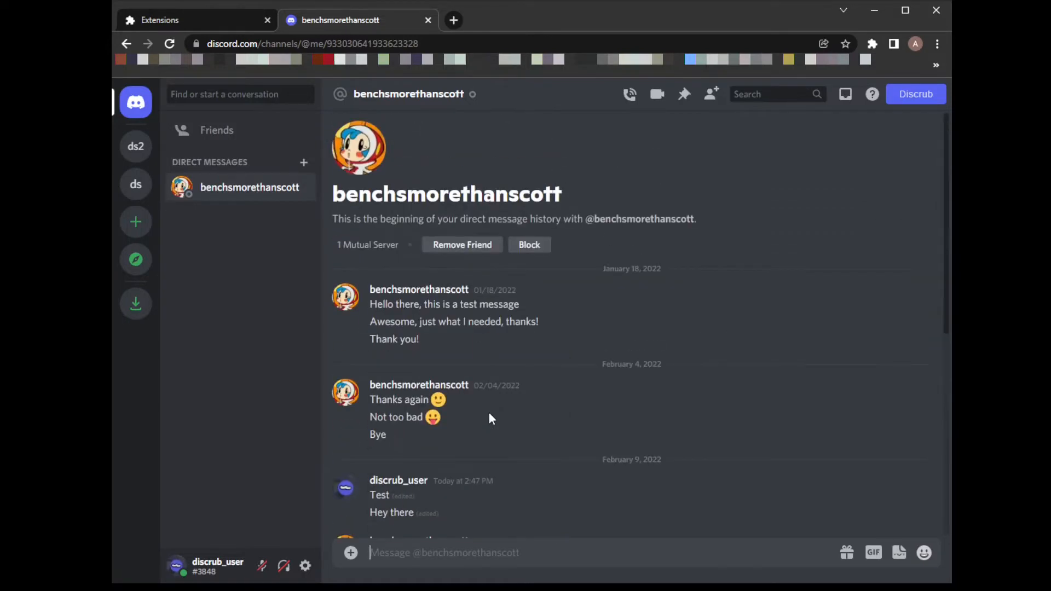
{"action": "scroll", "scroll_direction": "down", "scroll_amount": 3}
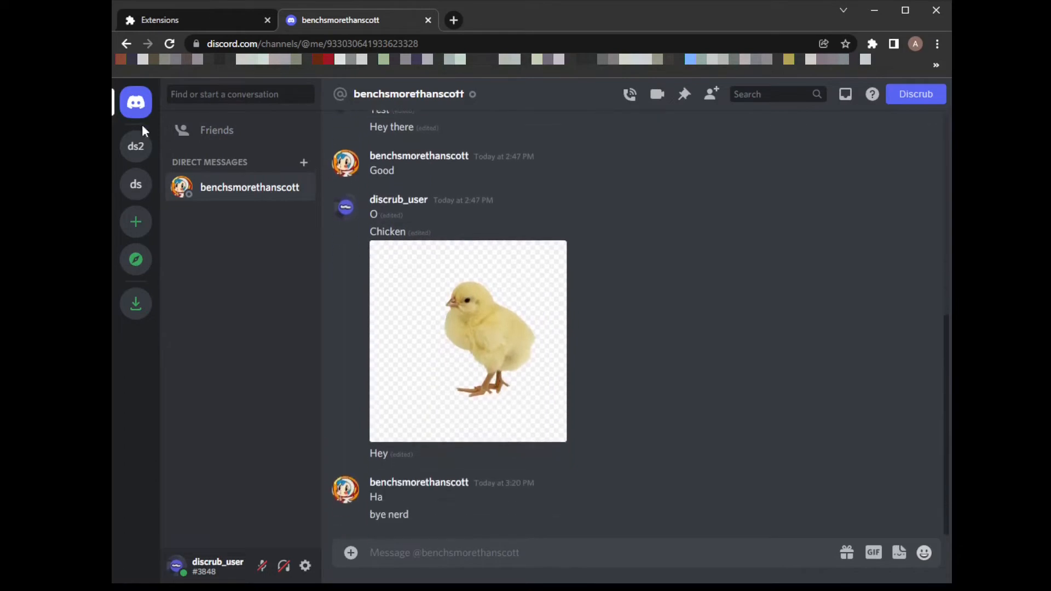
Bulk-edit two own messages in the general channel to read 'Discrub Test'.
{"action": "left_click", "coordinate": [136, 184]}
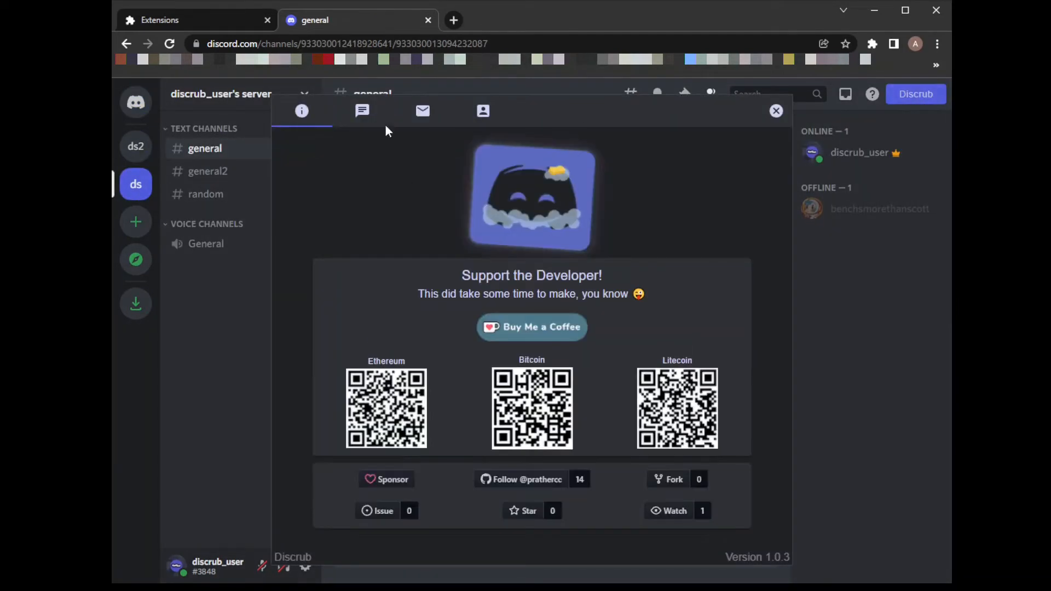
{"action": "left_click", "coordinate": [361, 110]}
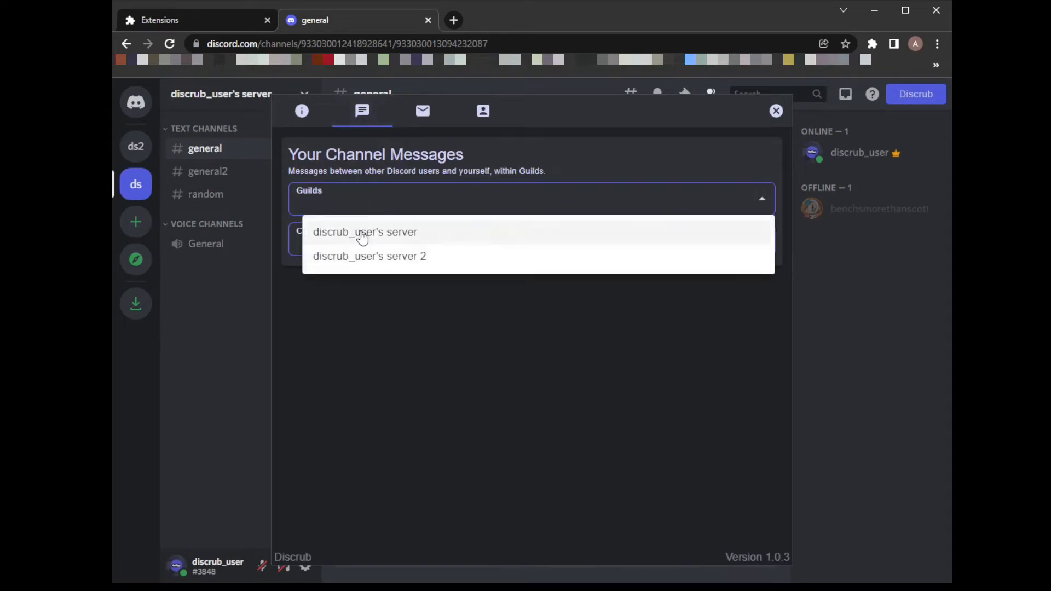
{"action": "left_click", "coordinate": [366, 232]}
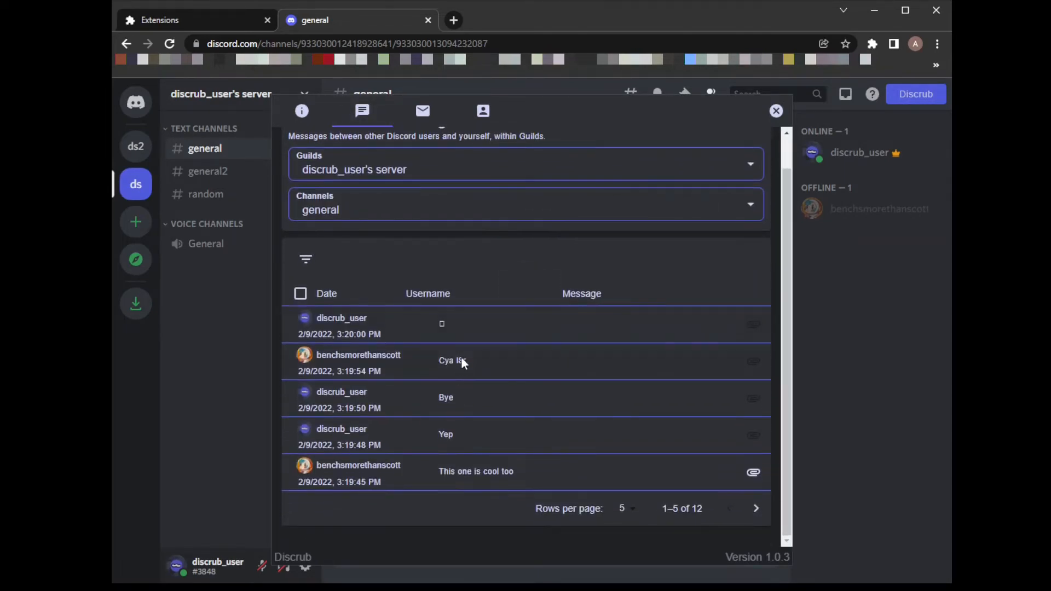
{"action": "mouse_move", "coordinate": [300, 293]}
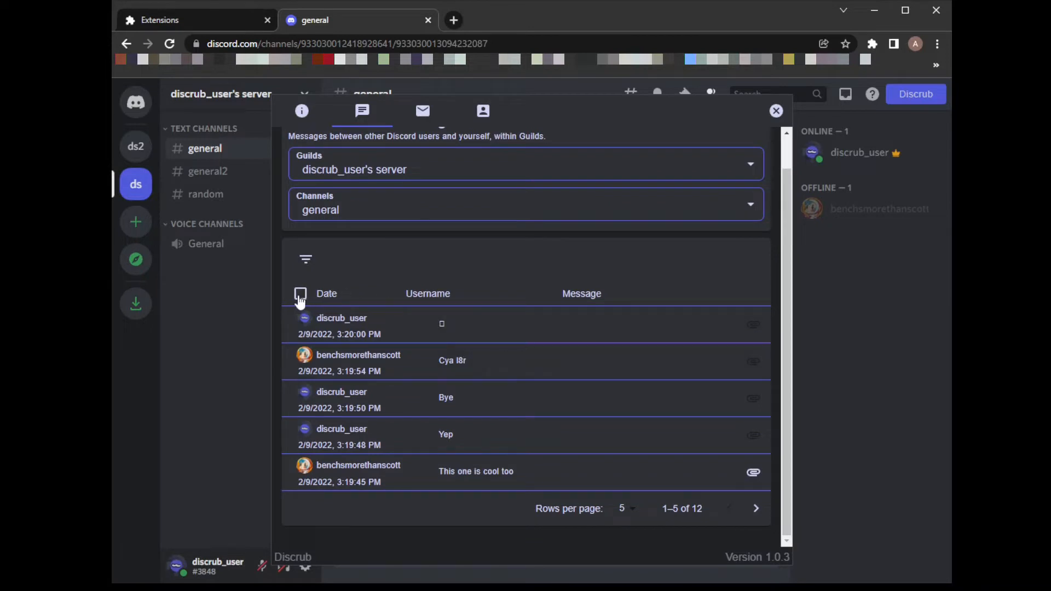
{"action": "left_click", "coordinate": [300, 293]}
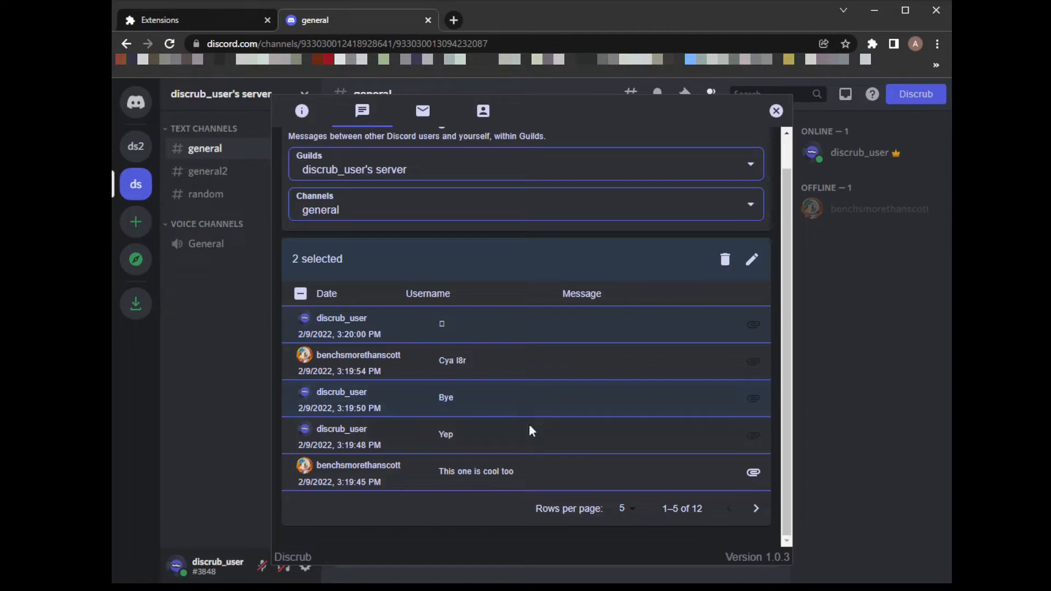
{"action": "left_click", "coordinate": [751, 259]}
{"action": "type", "text": "Discrub Test"}
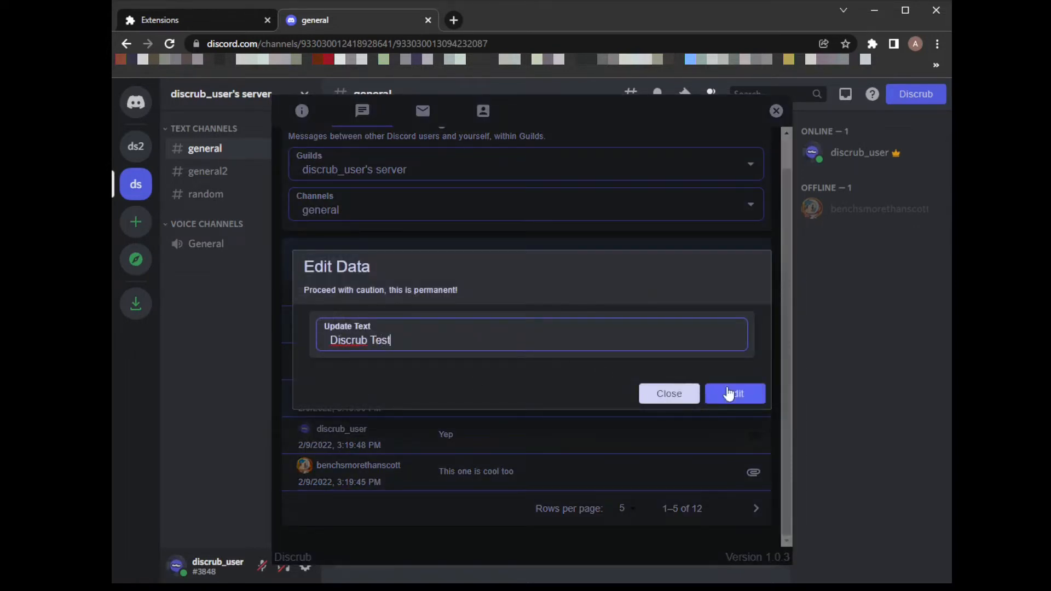
{"action": "left_click", "coordinate": [735, 393]}
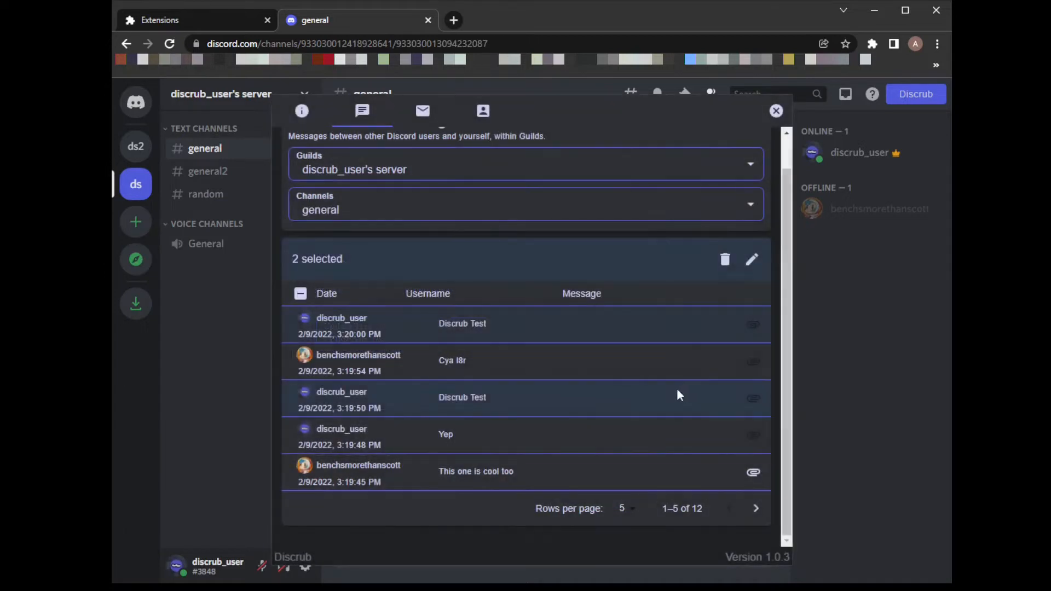
Close Discrub and scroll the general channel to see the edited messages.
{"action": "left_click", "coordinate": [774, 111]}
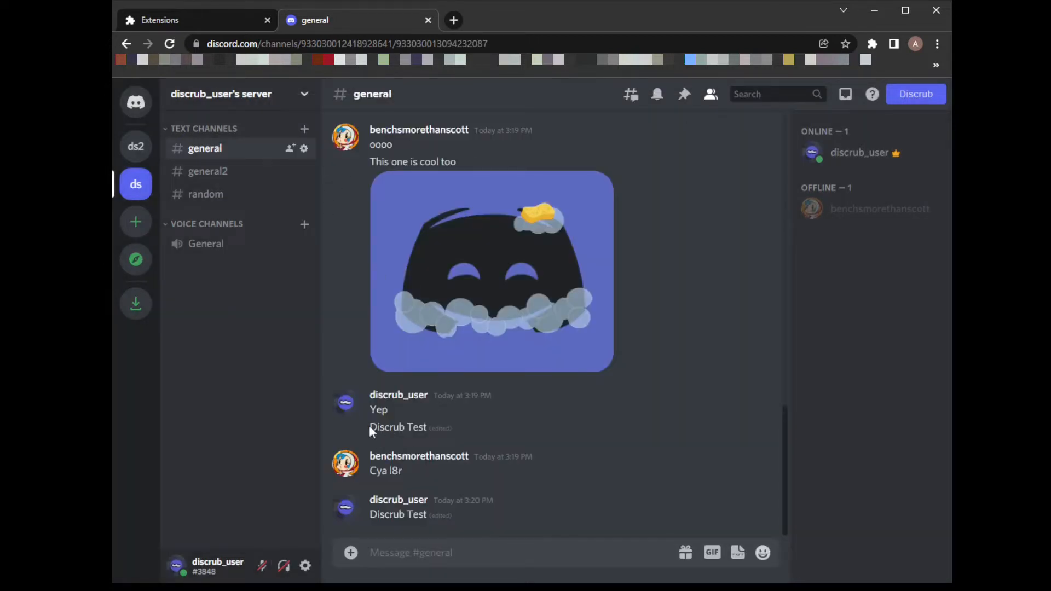
{"action": "double_click", "coordinate": [383, 514]}
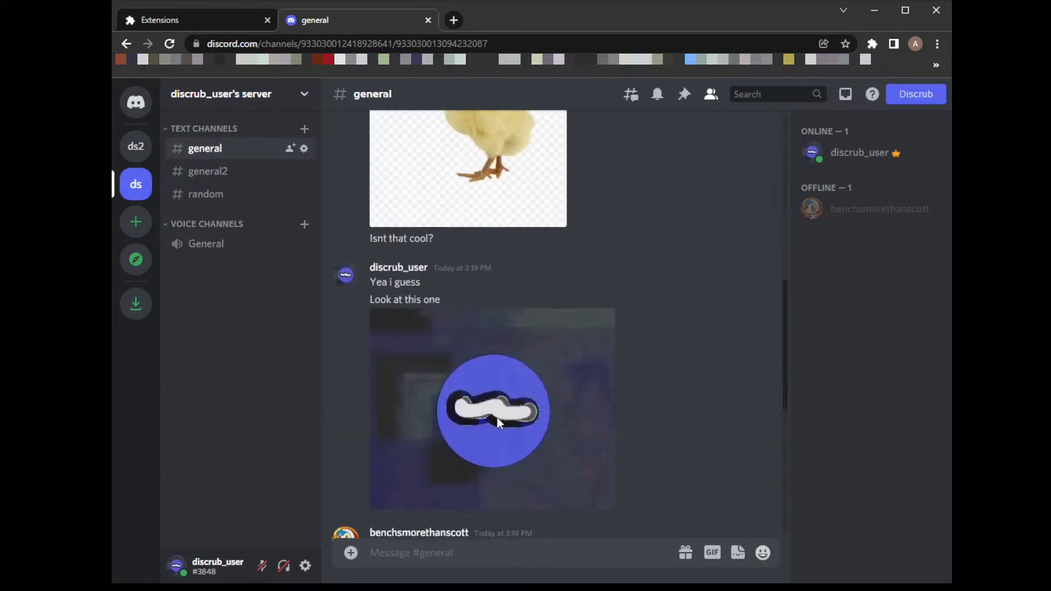
{"action": "scroll", "scroll_direction": "down", "scroll_amount": 3}
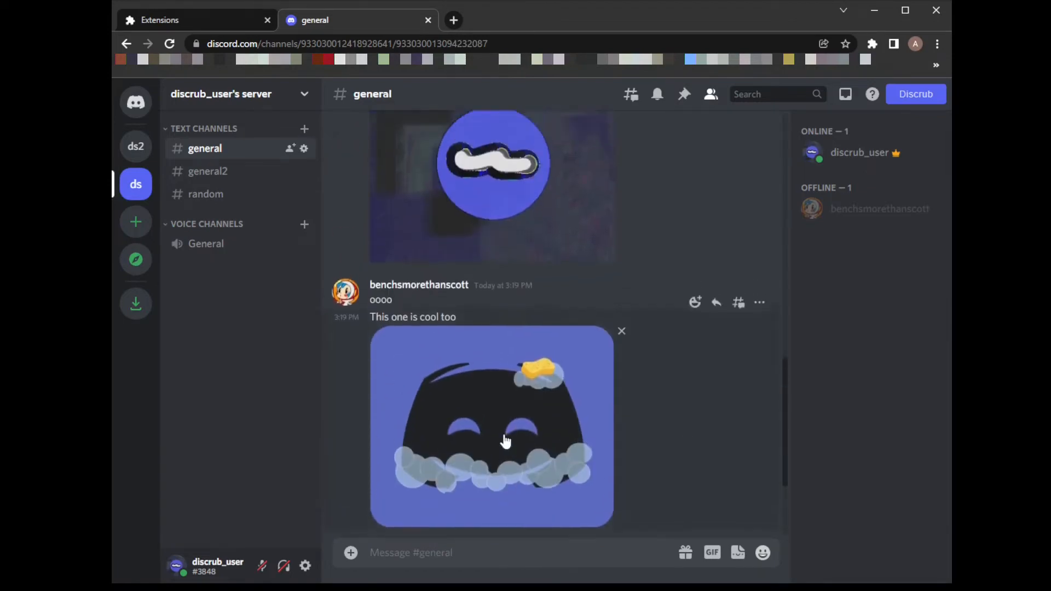
{"action": "scroll", "scroll_direction": "down", "scroll_amount": 3}
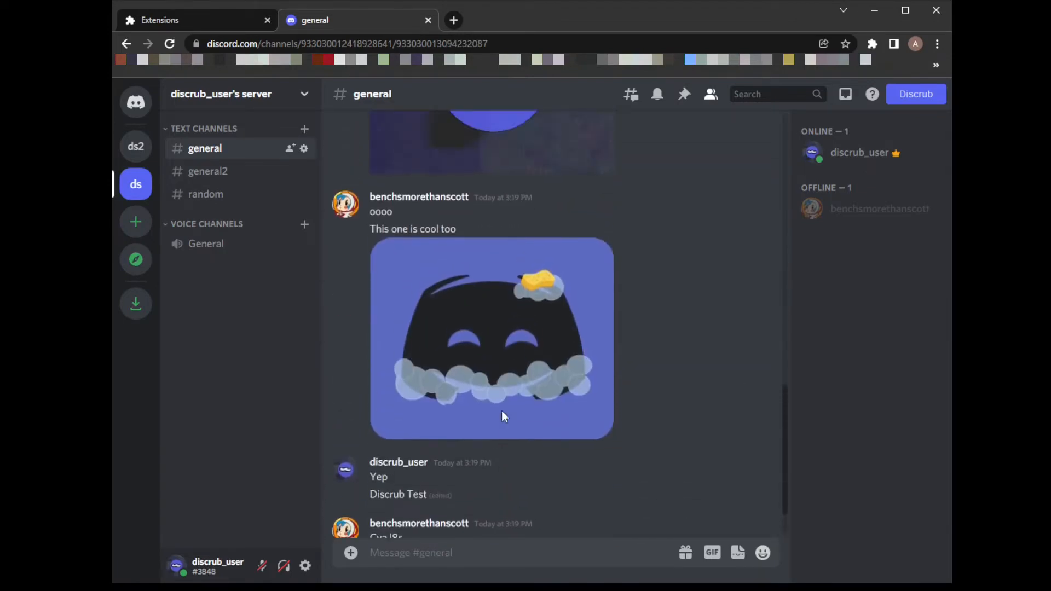
{"action": "mouse_move", "coordinate": [882, 213]}
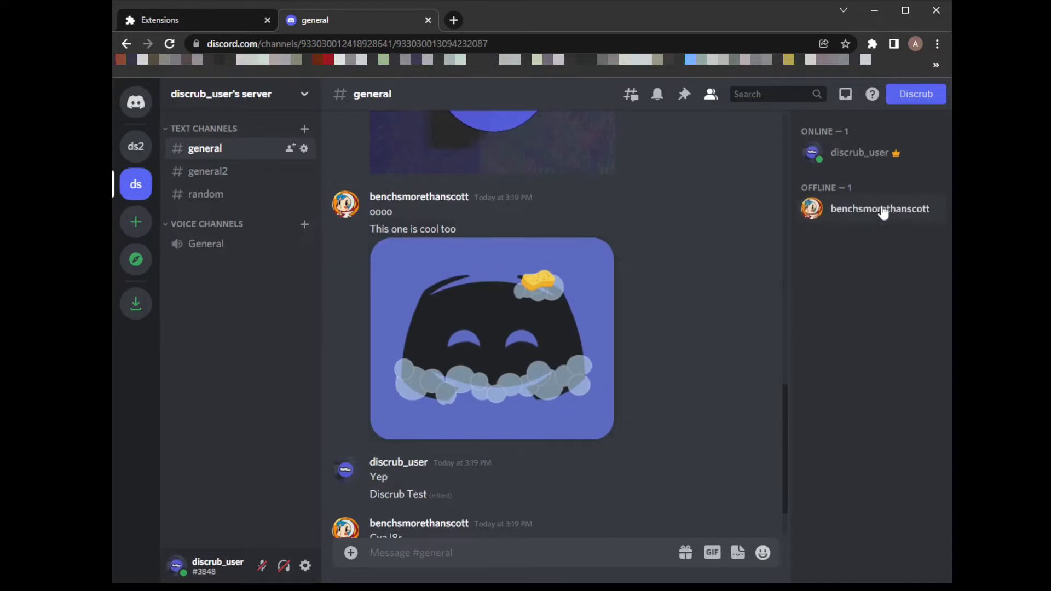
Permanently delete the selected message from the general channel and return to Discord.
{"action": "left_click", "coordinate": [915, 94]}
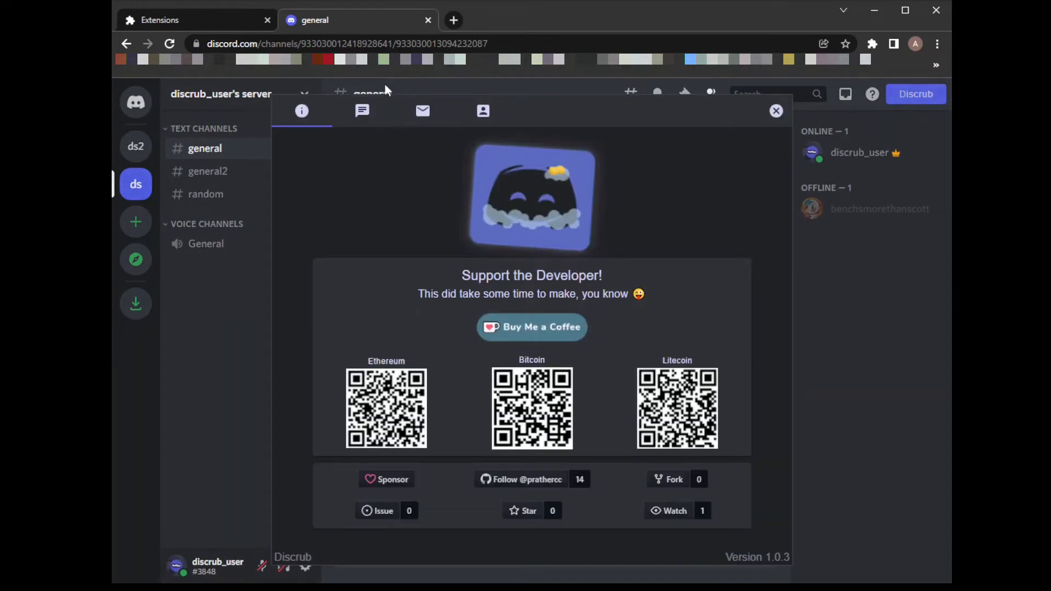
{"action": "left_click", "coordinate": [361, 110]}
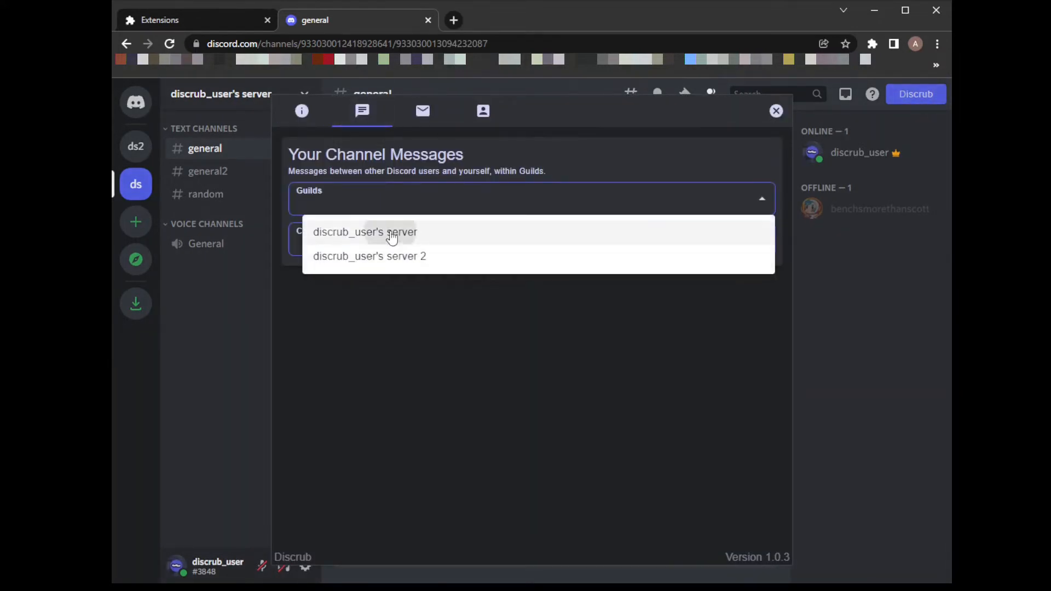
{"action": "left_click", "coordinate": [365, 232]}
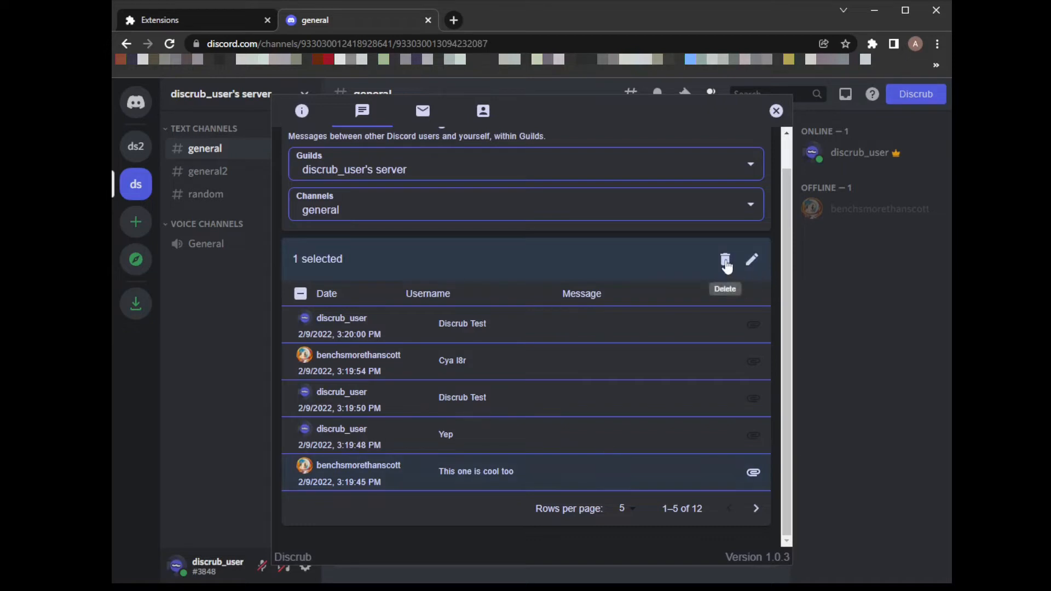
{"action": "left_click", "coordinate": [725, 260]}
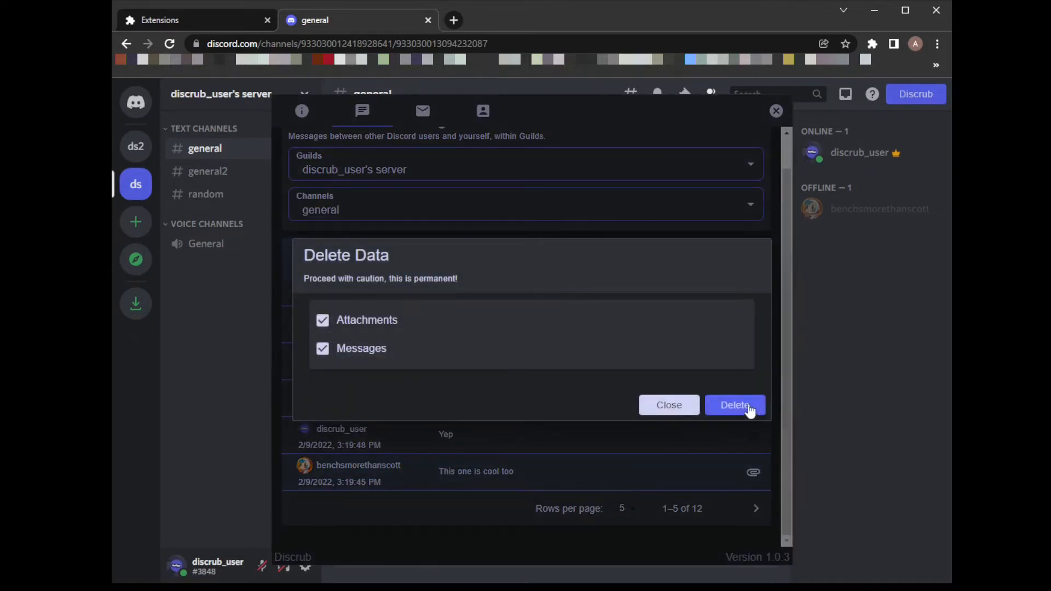
{"action": "left_click", "coordinate": [735, 405]}
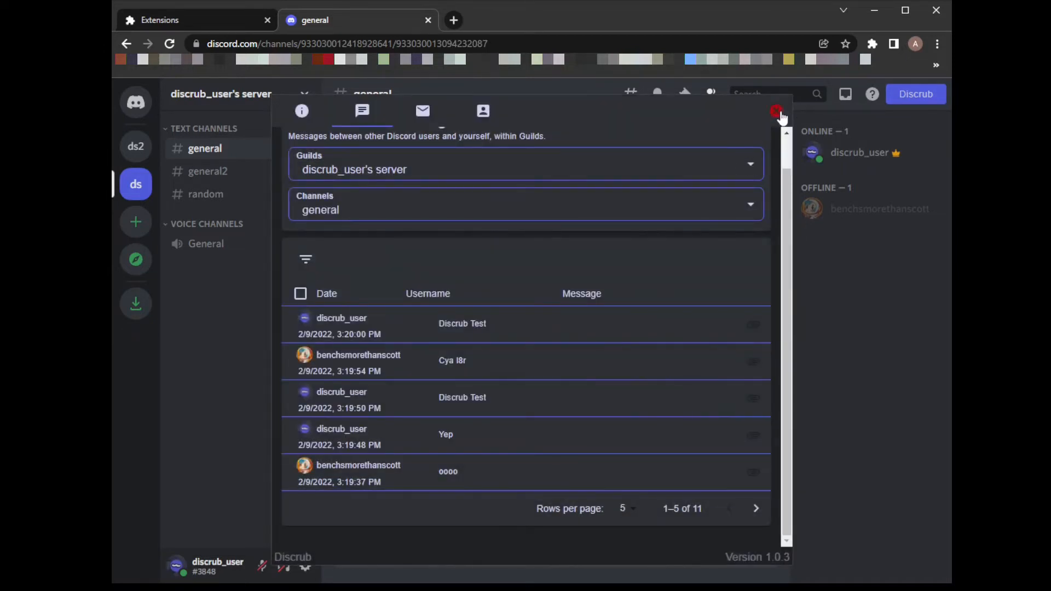
{"action": "left_click", "coordinate": [778, 110]}
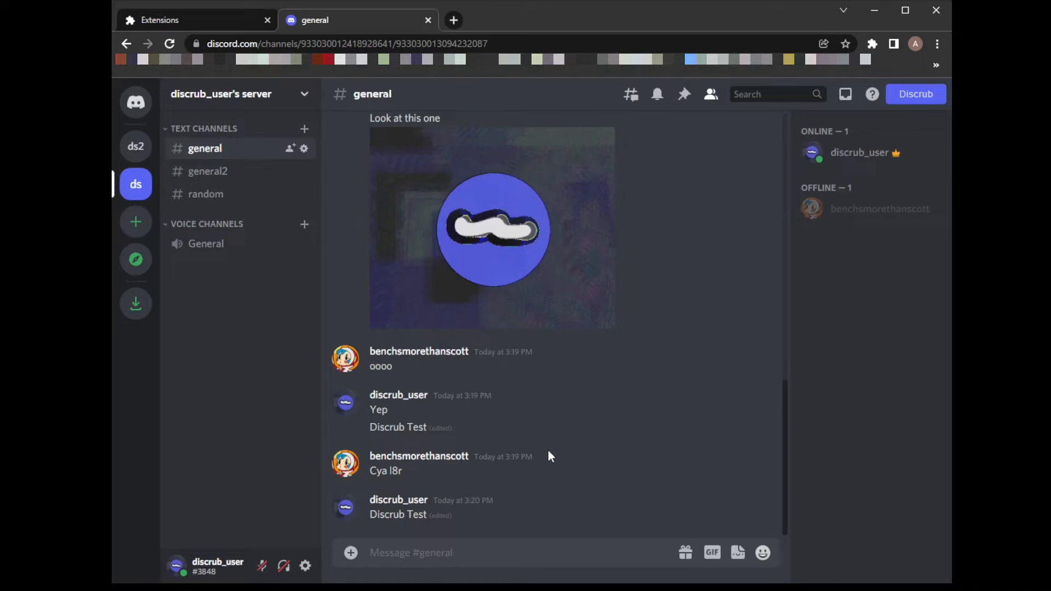
{"action": "mouse_move", "coordinate": [479, 429]}
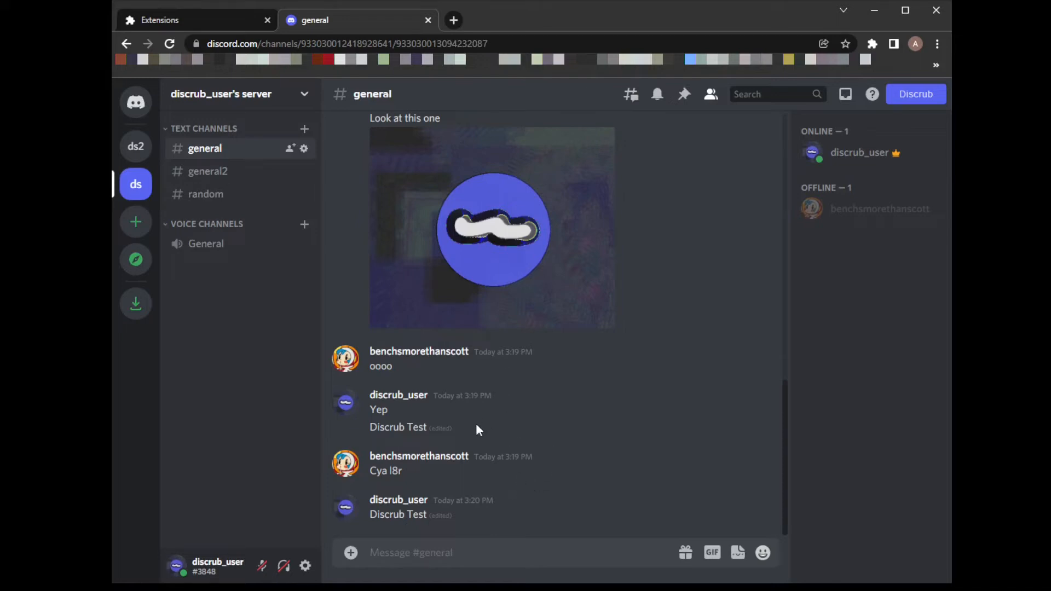
{"action": "mouse_move", "coordinate": [497, 486]}
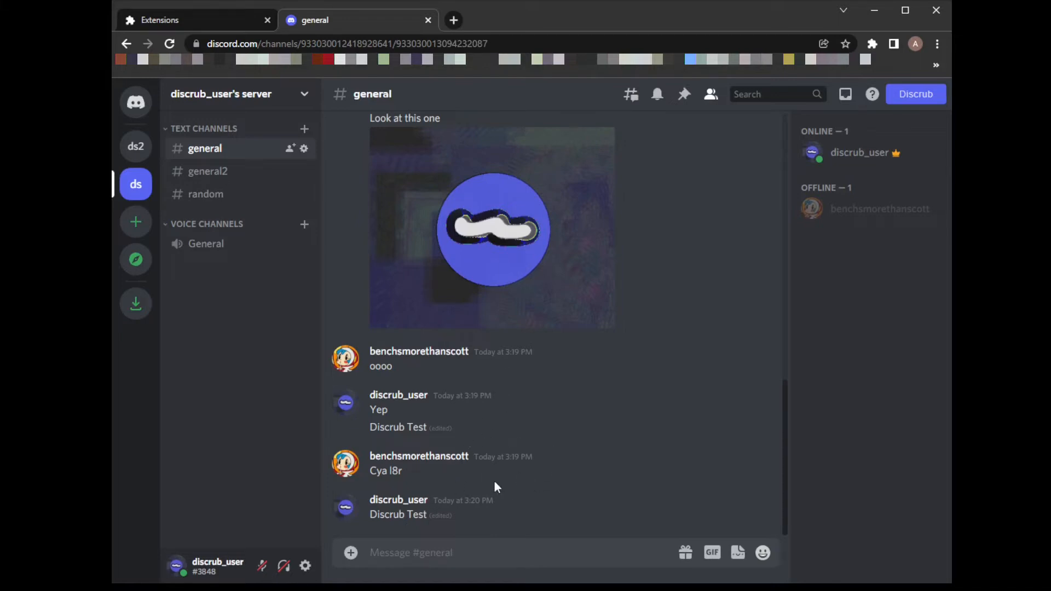
Filter general-channel messages by username 'disc' and permanently delete the six matches.
{"action": "left_click", "coordinate": [915, 94]}
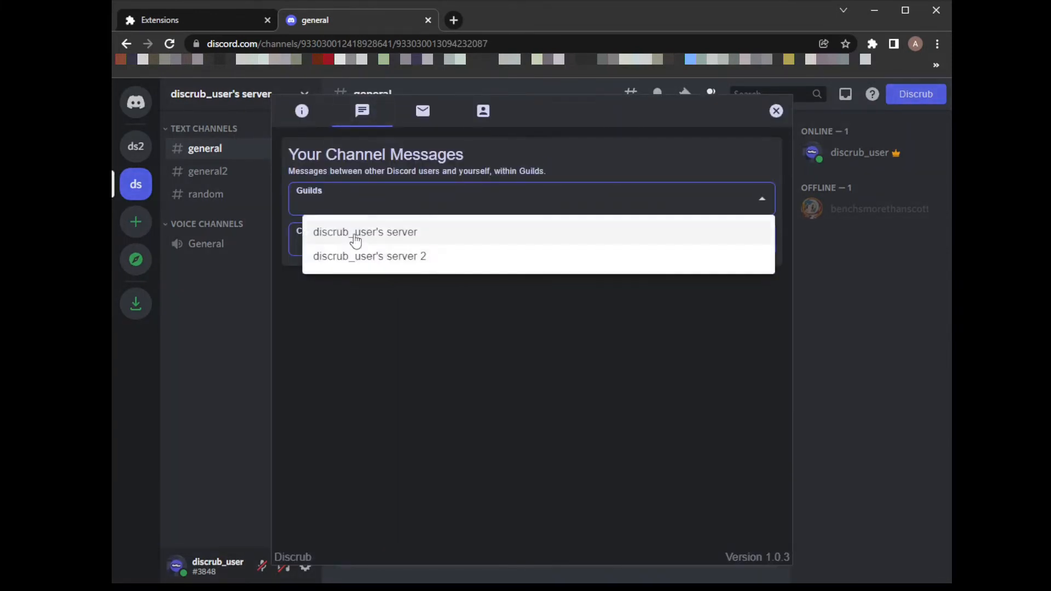
{"action": "left_click", "coordinate": [366, 232]}
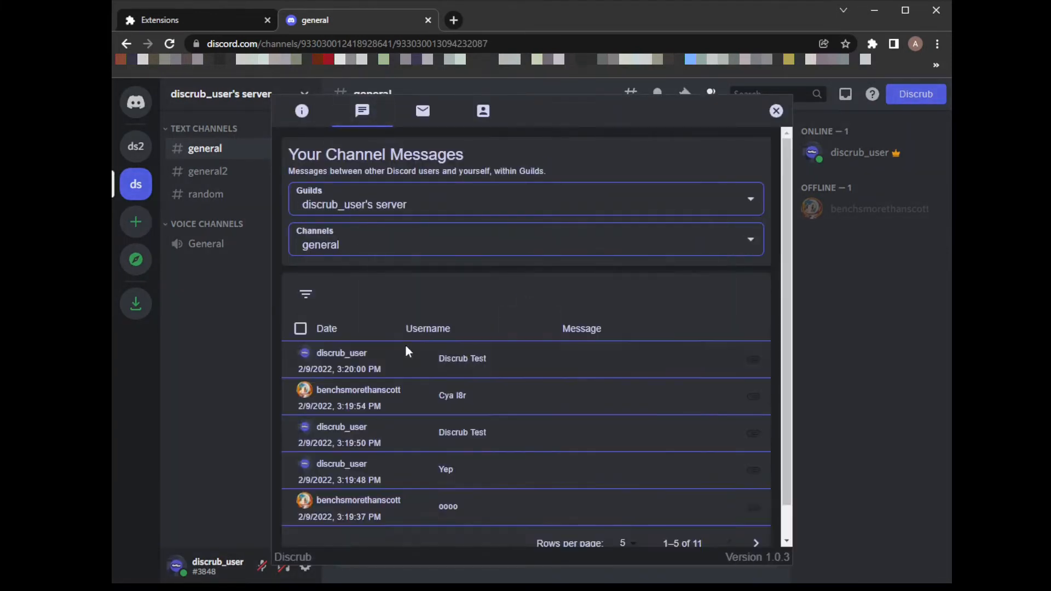
{"action": "left_click", "coordinate": [305, 293]}
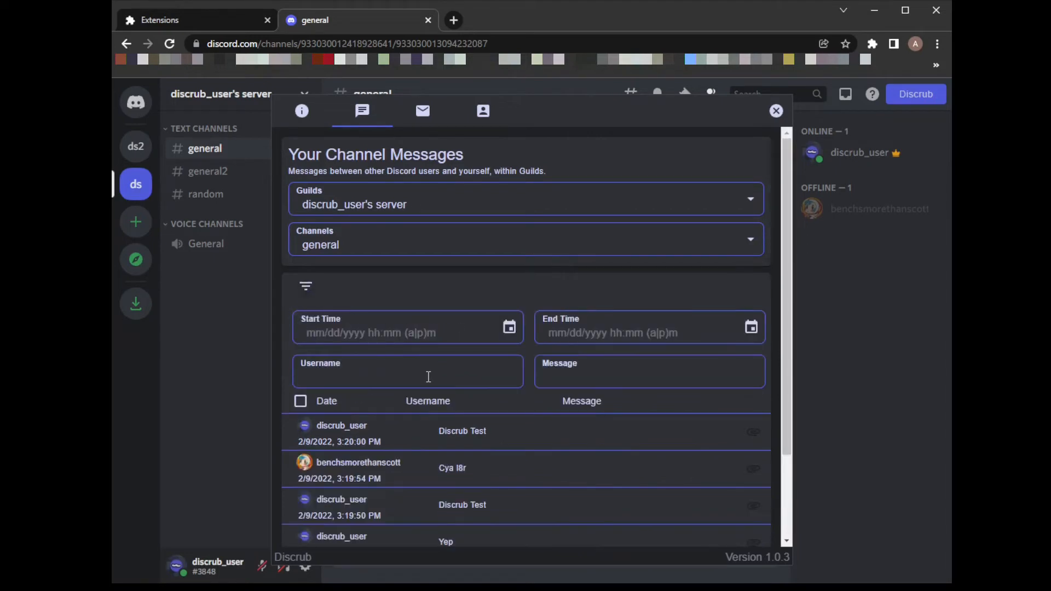
{"action": "type", "text": "d"}
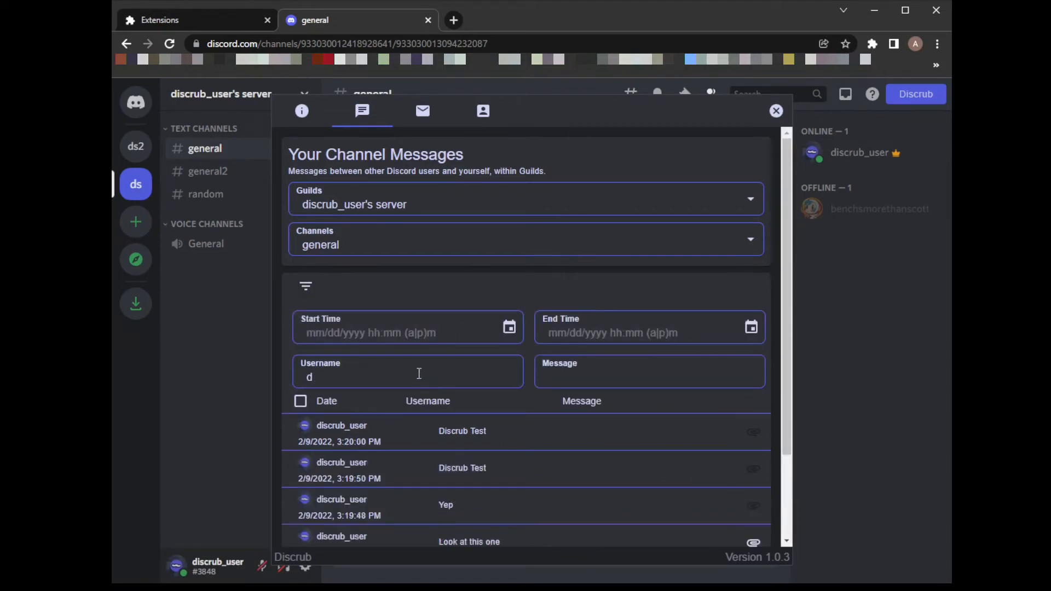
{"action": "type", "text": "isc"}
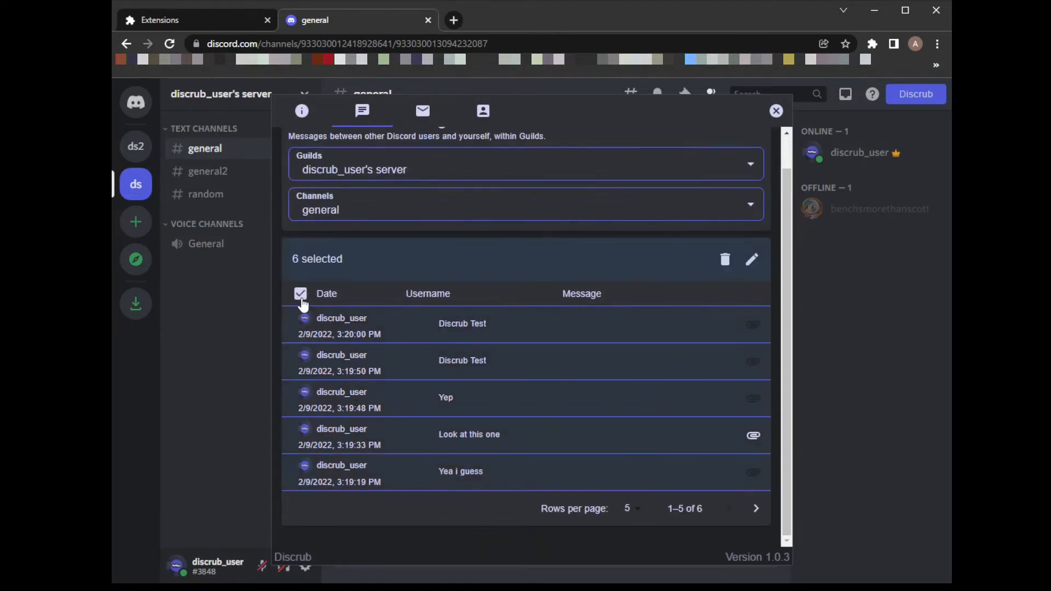
{"action": "left_click", "coordinate": [725, 260]}
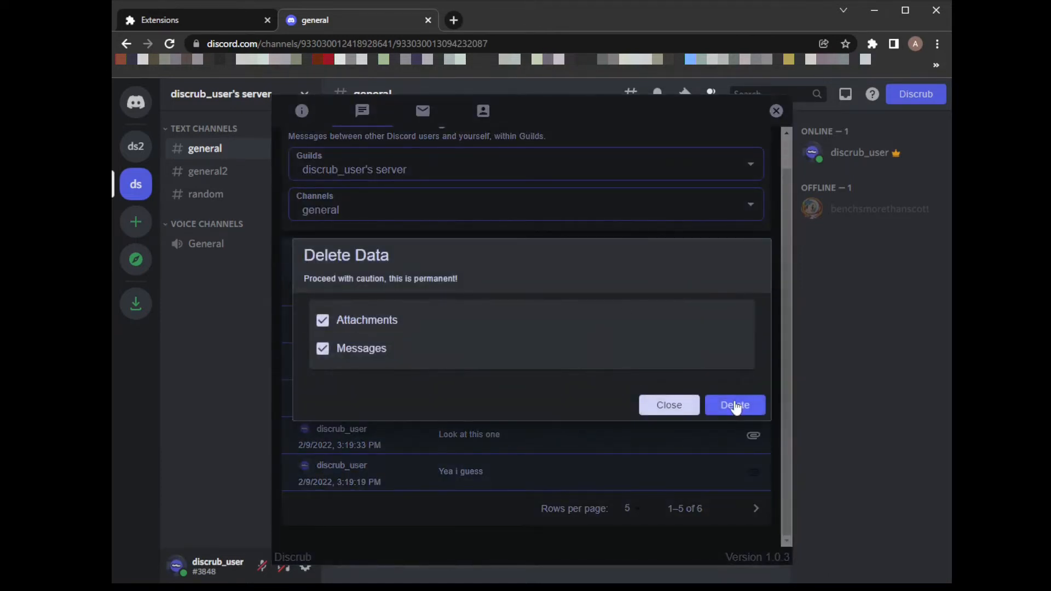
{"action": "left_click", "coordinate": [735, 405]}
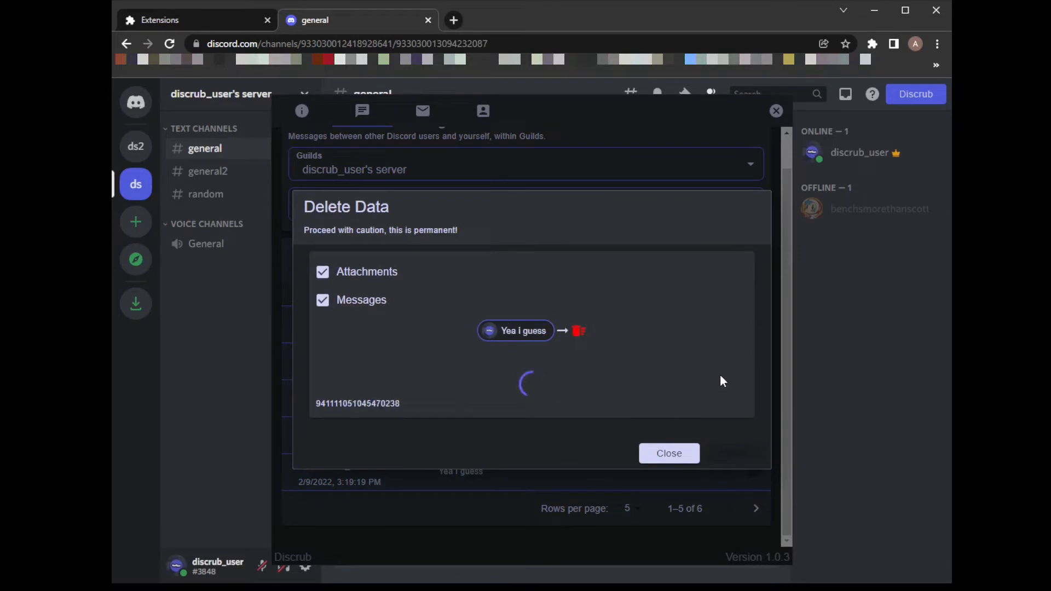
{"action": "left_click", "coordinate": [669, 453]}
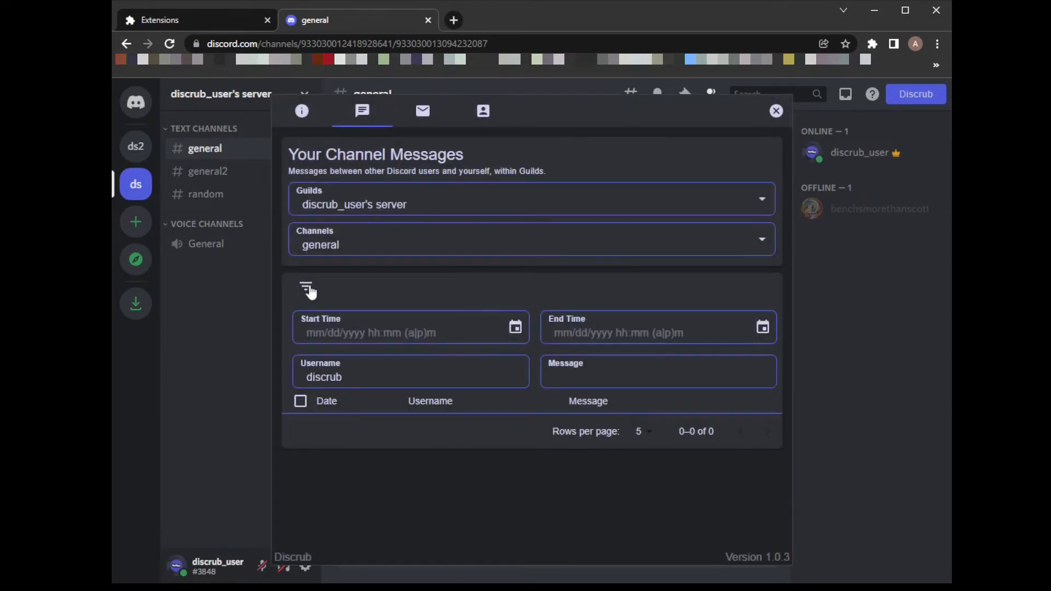
Delete the five remaining messages, leaving the general channel empty in Discord.
{"action": "left_click", "coordinate": [307, 289]}
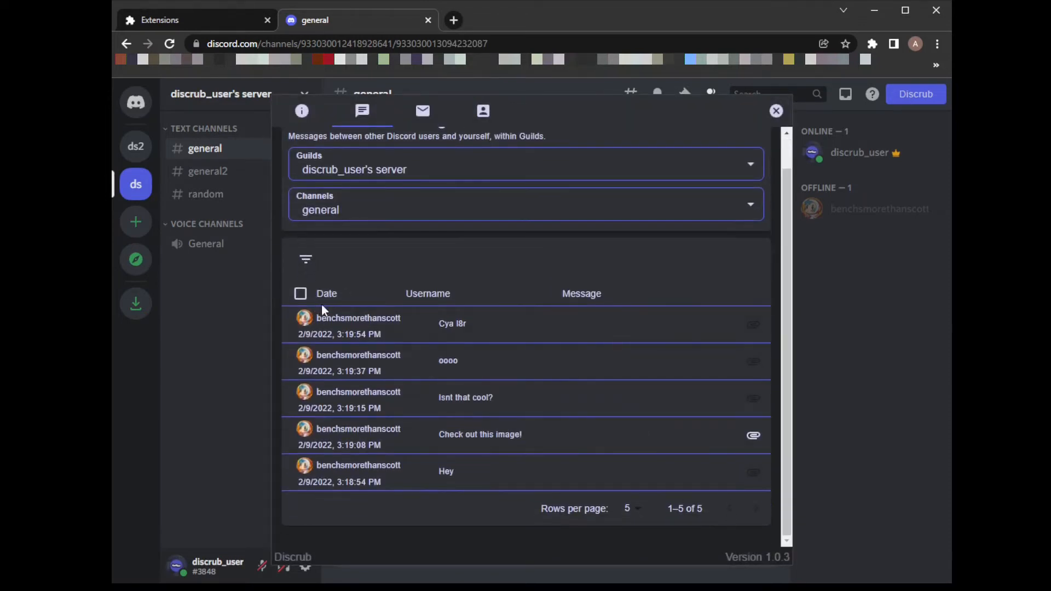
{"action": "left_click", "coordinate": [300, 293]}
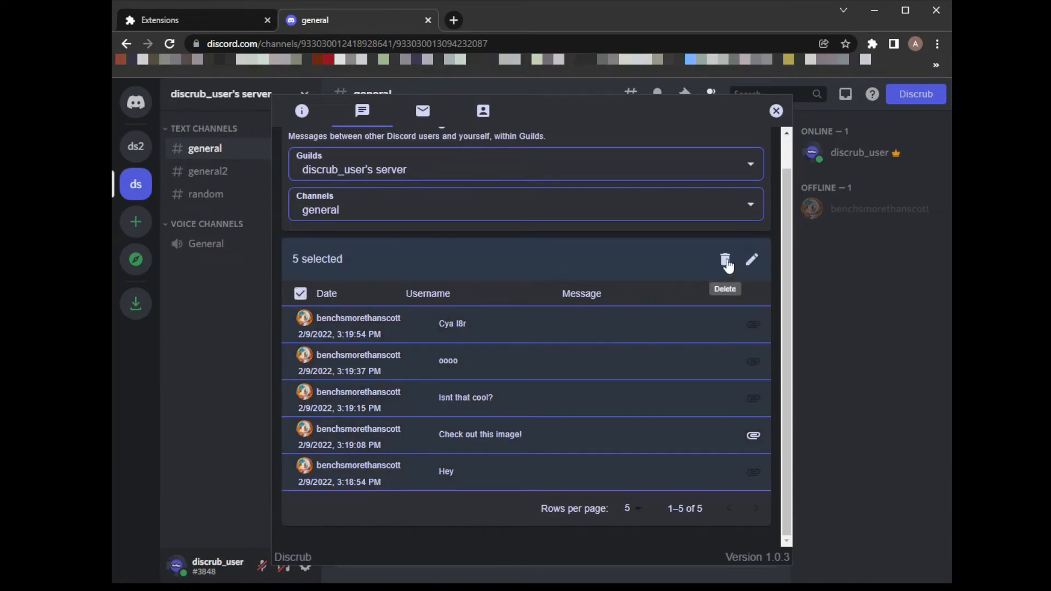
{"action": "left_click", "coordinate": [724, 260]}
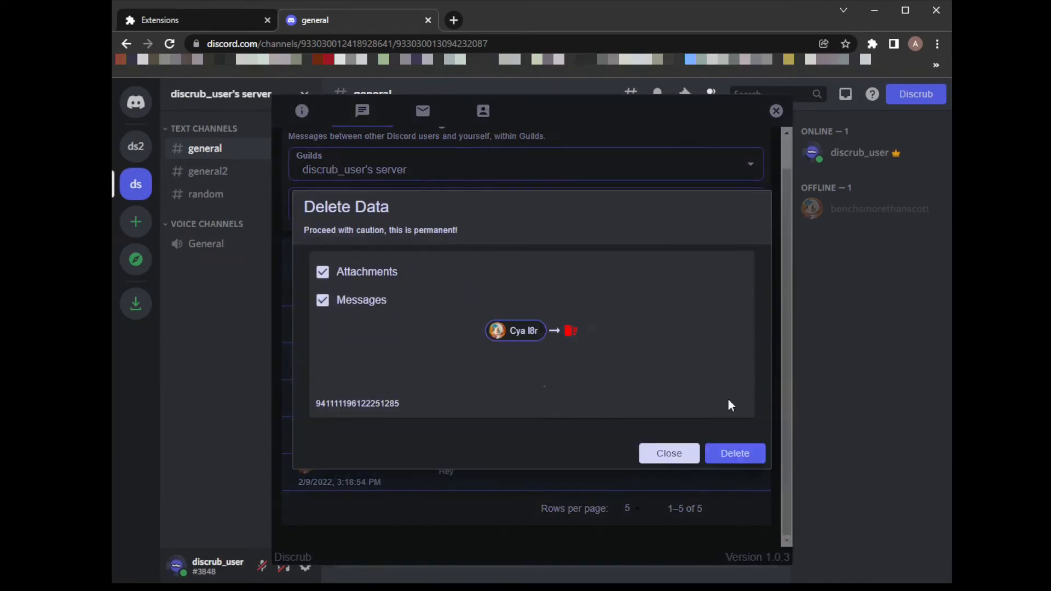
{"action": "left_click", "coordinate": [735, 453]}
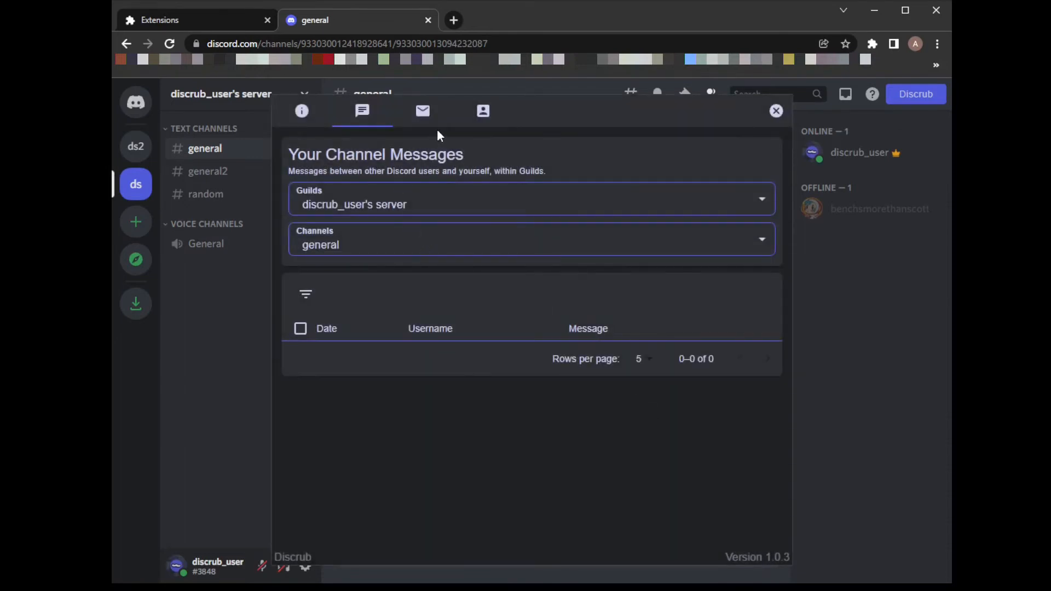
{"action": "left_click", "coordinate": [776, 112]}
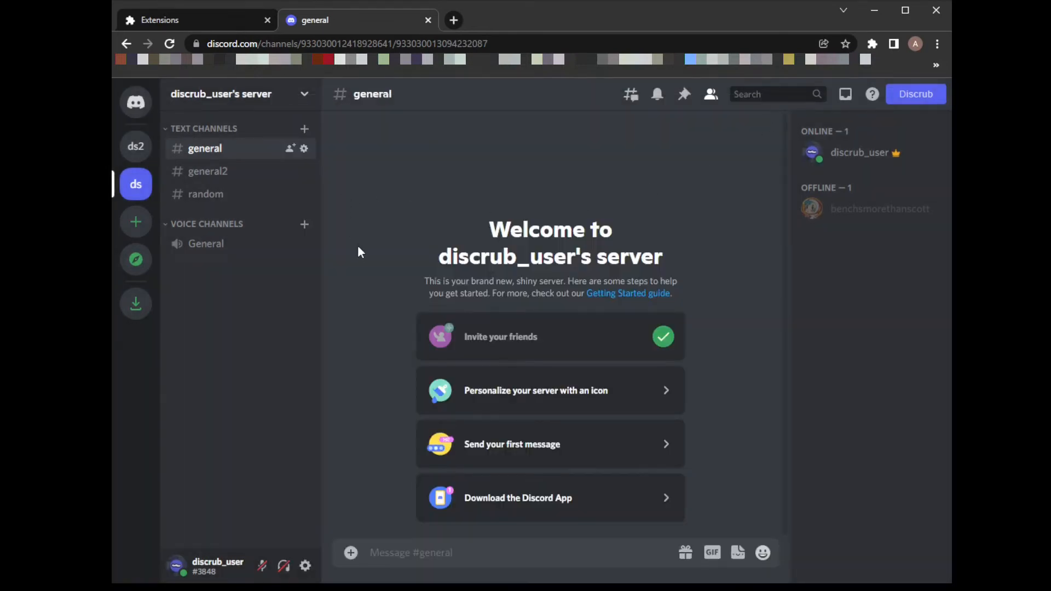
{"action": "mouse_move", "coordinate": [468, 501]}
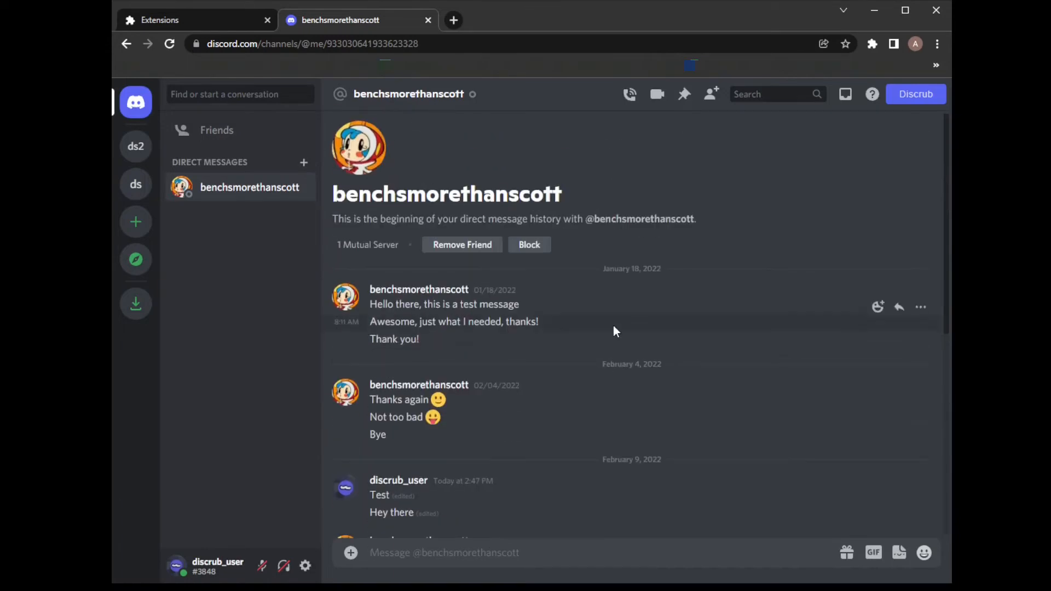
Load the friend's direct-message conversation in Discrub and page through it.
{"action": "left_click", "coordinate": [915, 95]}
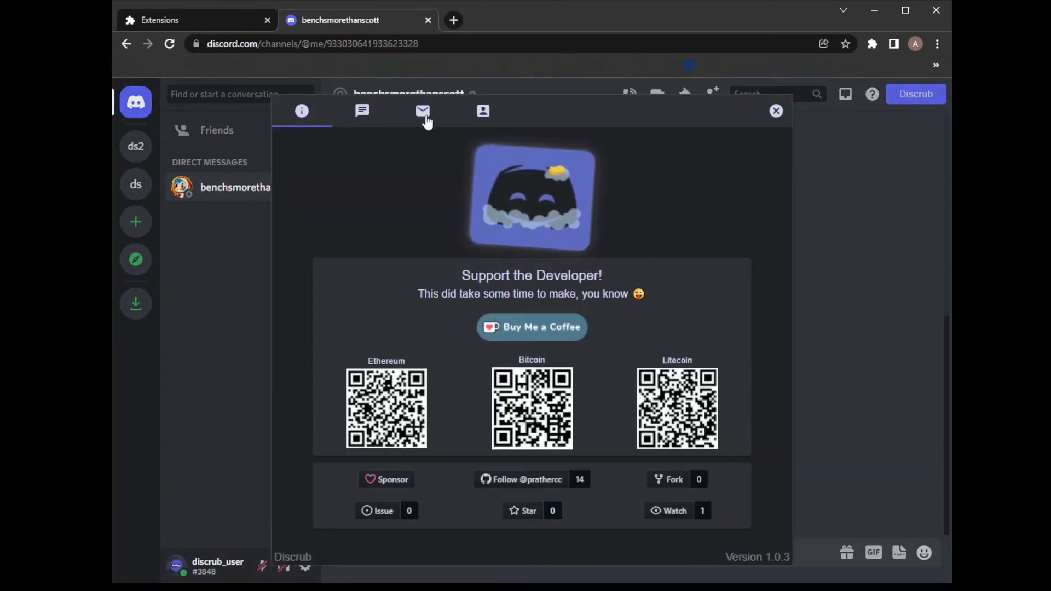
{"action": "left_click", "coordinate": [422, 112]}
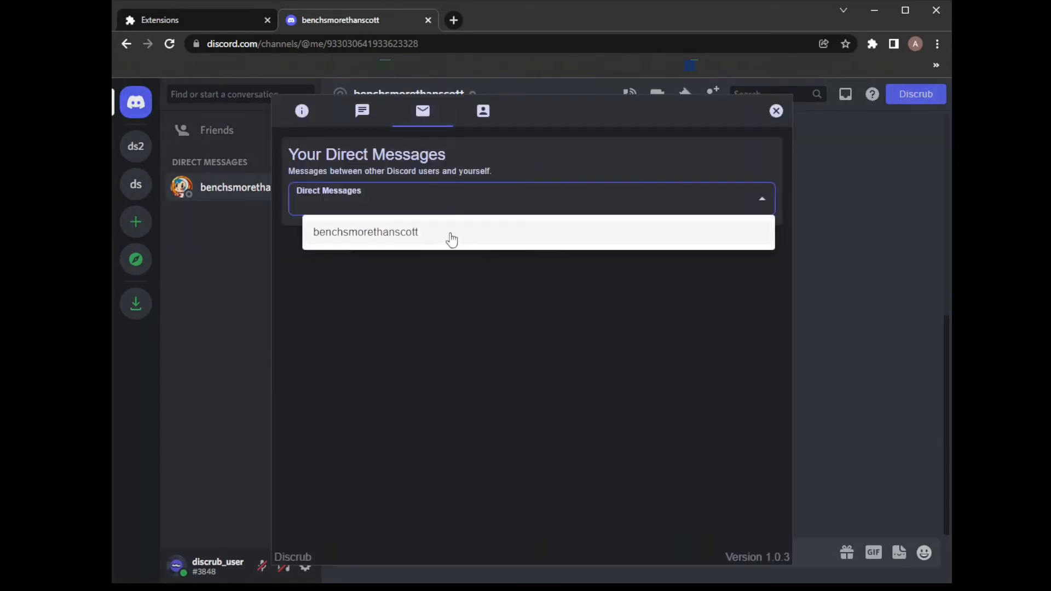
{"action": "left_click", "coordinate": [365, 232]}
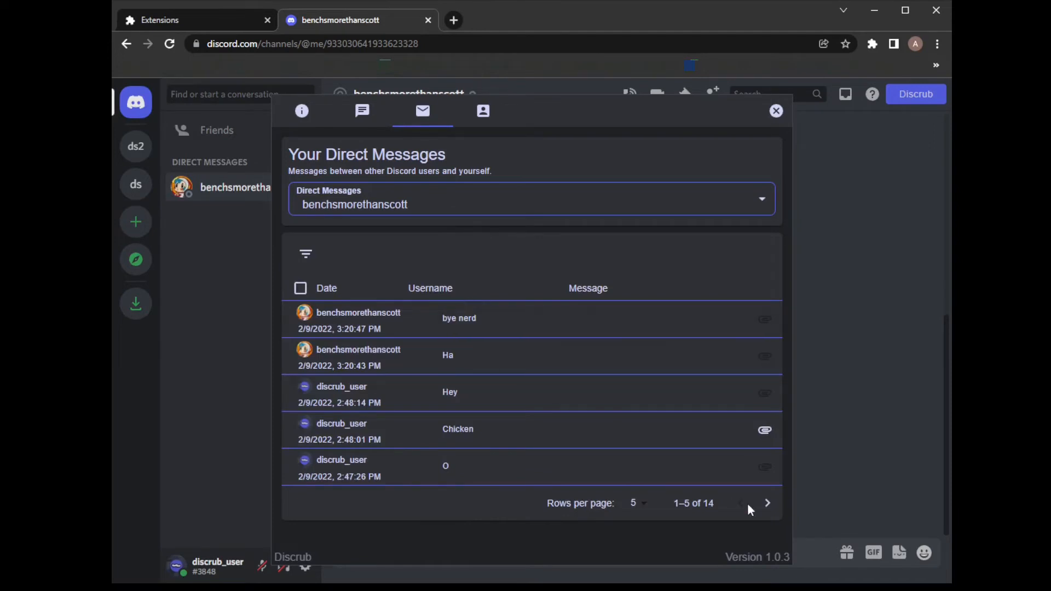
{"action": "left_click", "coordinate": [767, 503]}
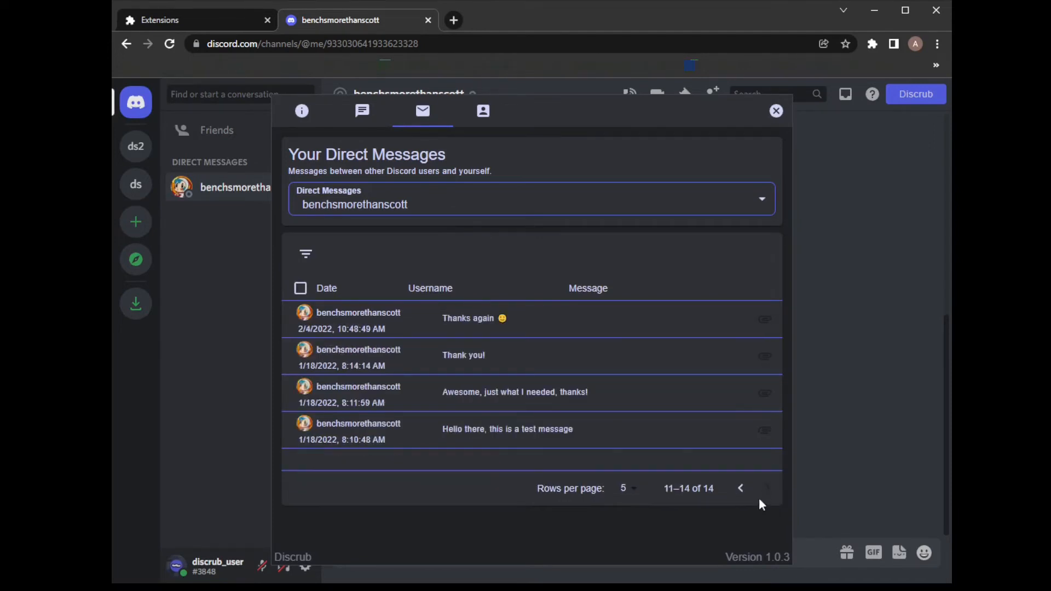
{"action": "left_click", "coordinate": [740, 488]}
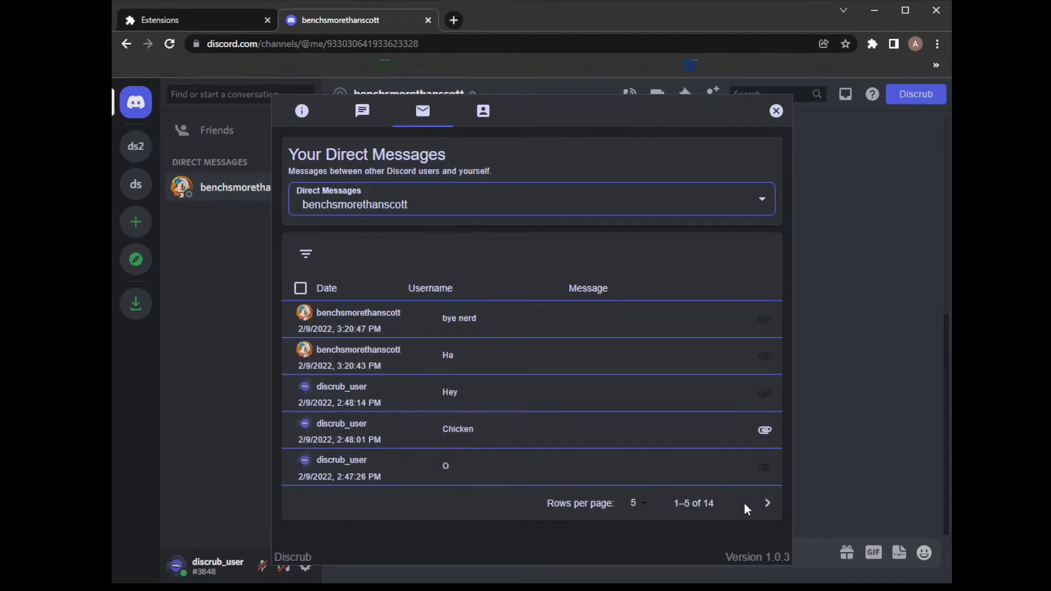
{"action": "mouse_move", "coordinate": [766, 432]}
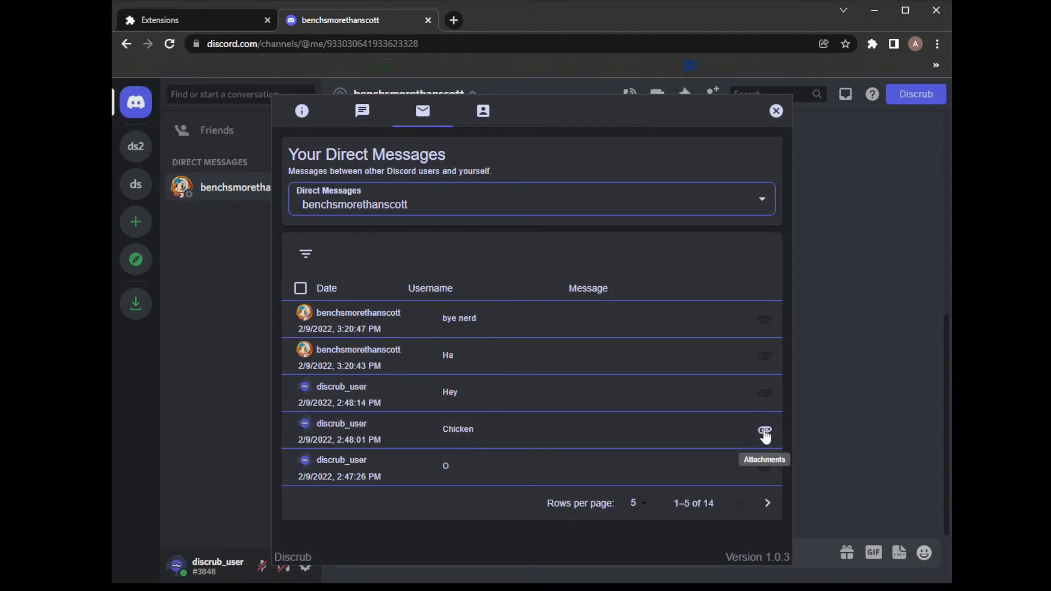
Remove the attached image from the 'Chicken' direct message.
{"action": "left_click", "coordinate": [766, 433]}
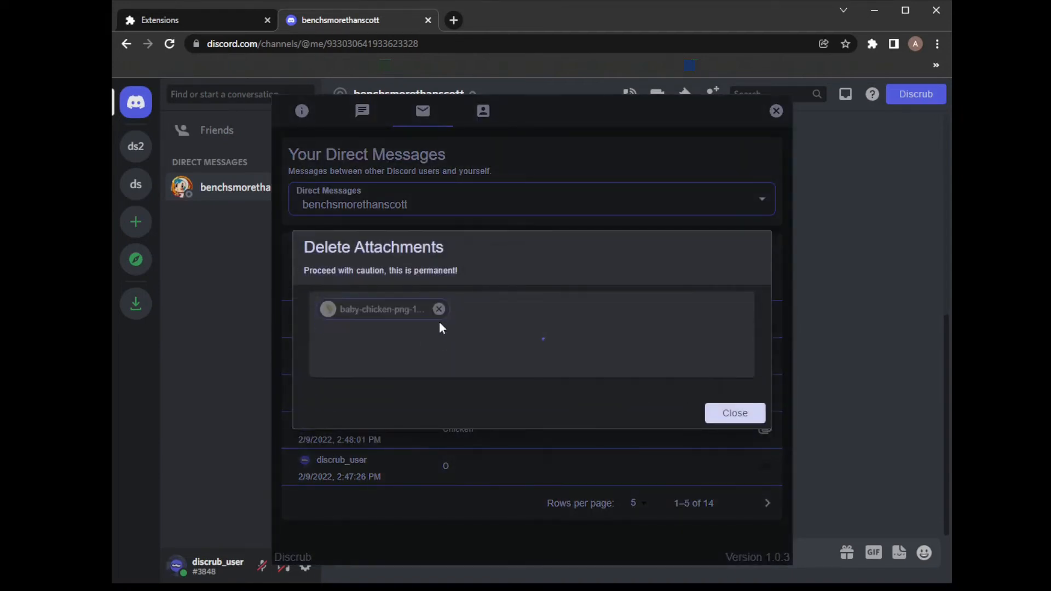
{"action": "left_click", "coordinate": [735, 413]}
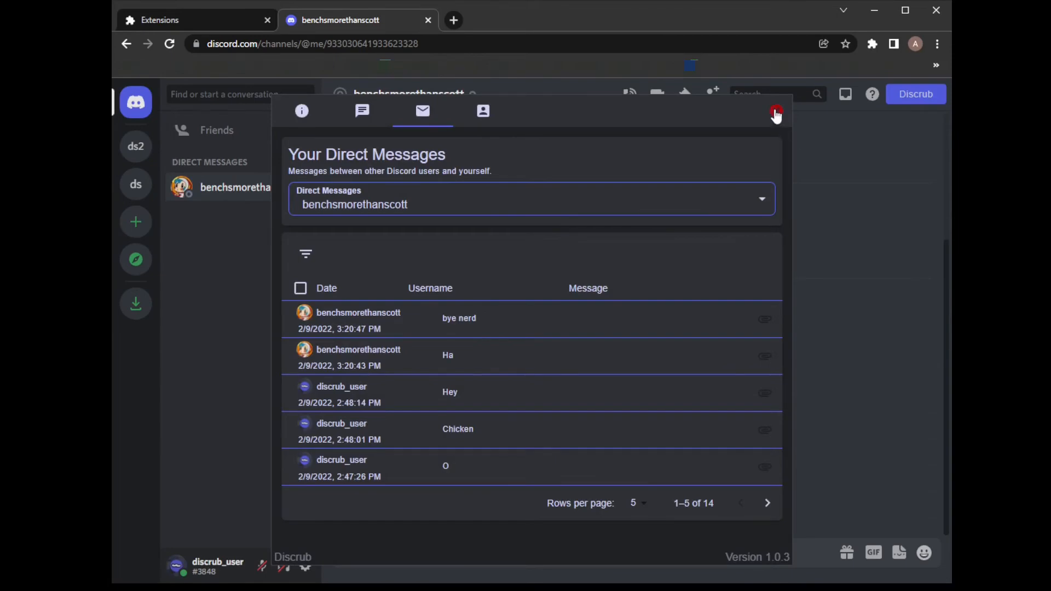
{"action": "left_click", "coordinate": [774, 112]}
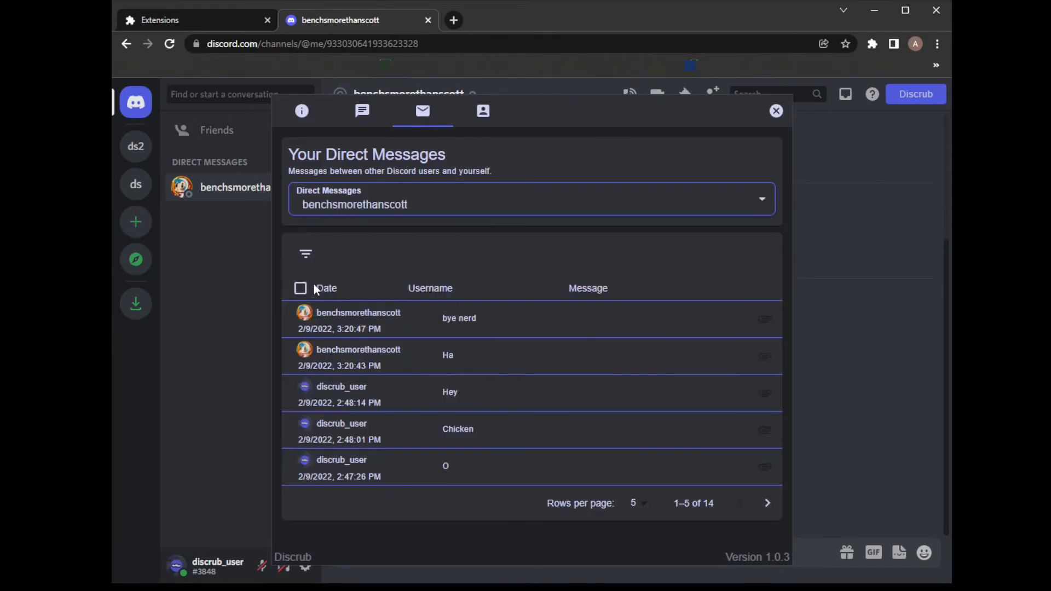
Filter direct messages by 'dis' and bulk-edit the selected ones to read 'Hey'.
{"action": "left_click", "coordinate": [300, 288]}
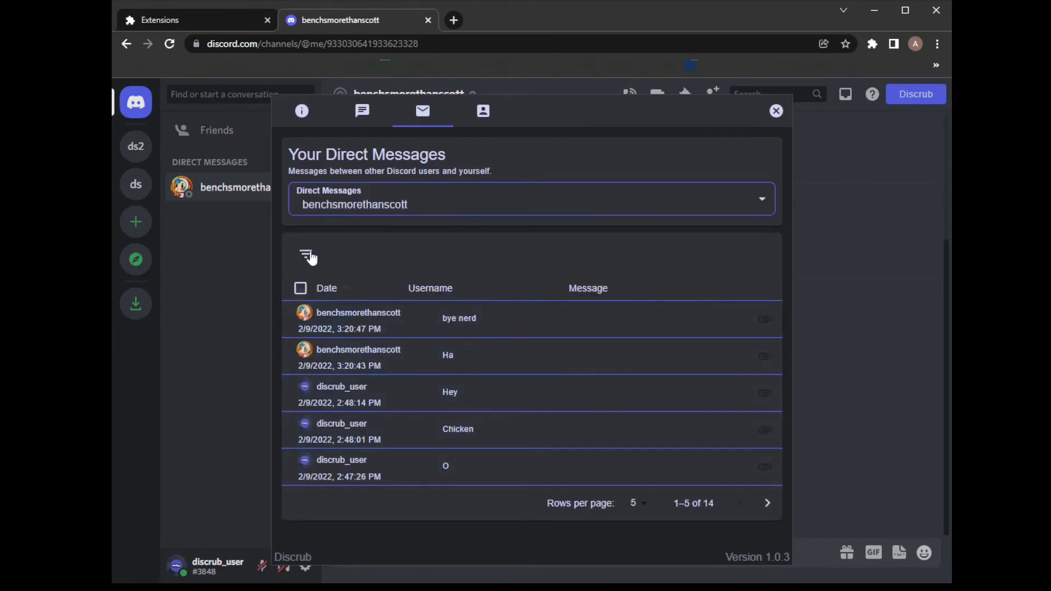
{"action": "left_click", "coordinate": [307, 256]}
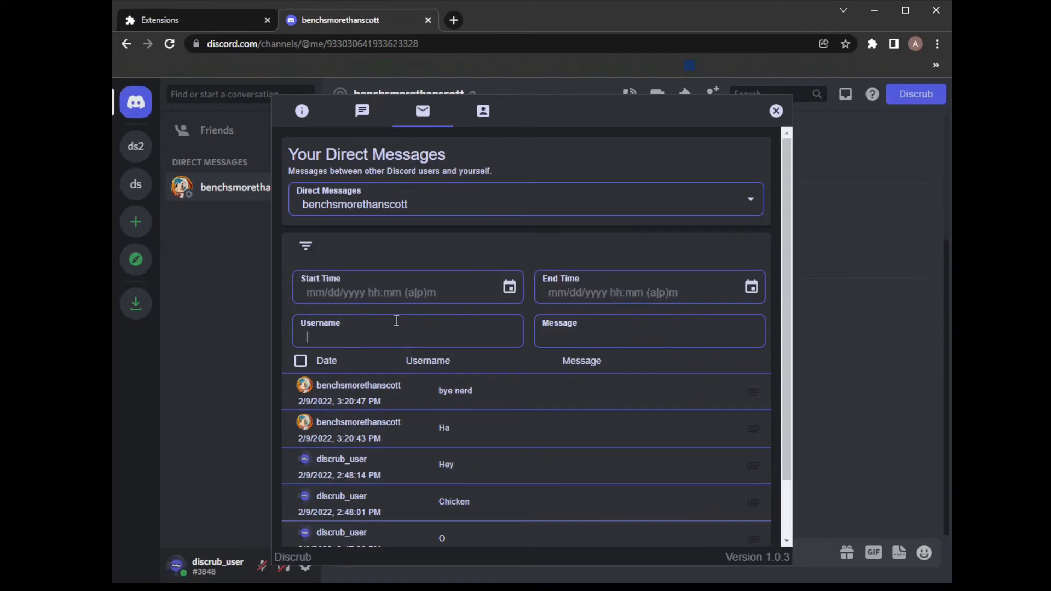
{"action": "type", "text": "dis"}
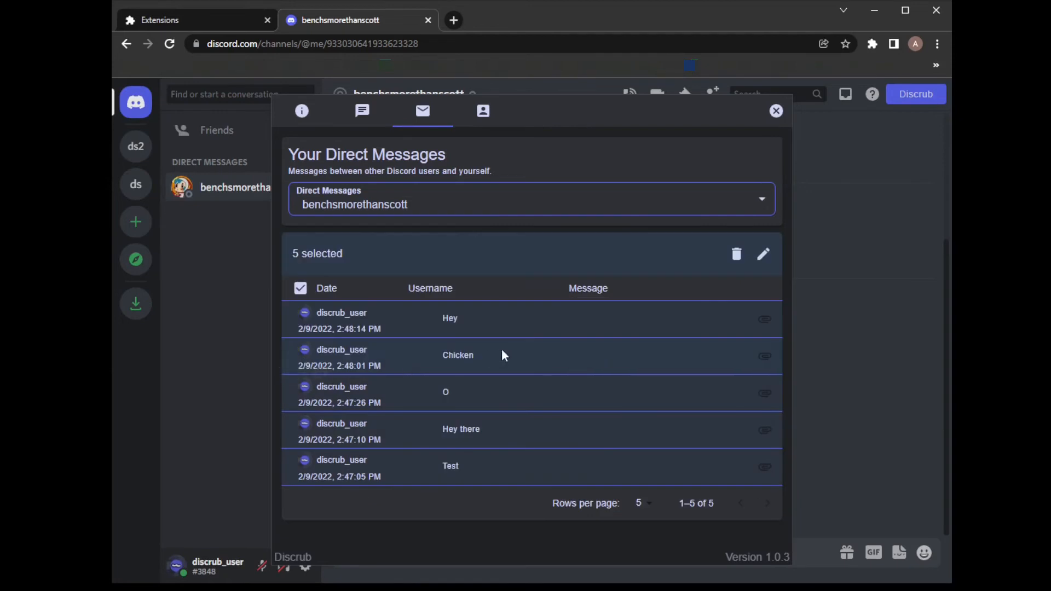
{"action": "left_click", "coordinate": [764, 254]}
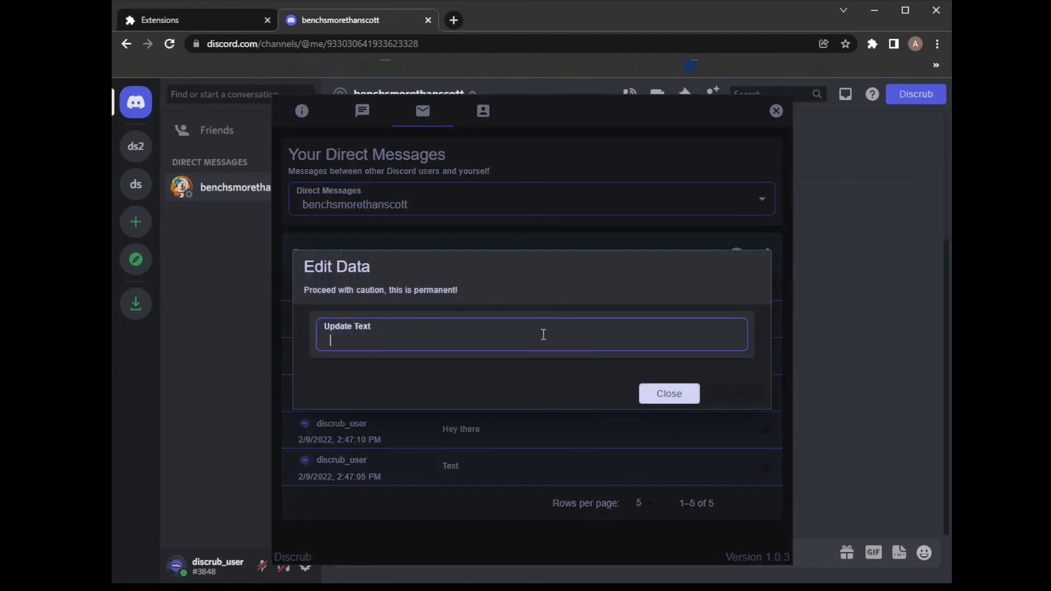
{"action": "type", "text": "Hey"}
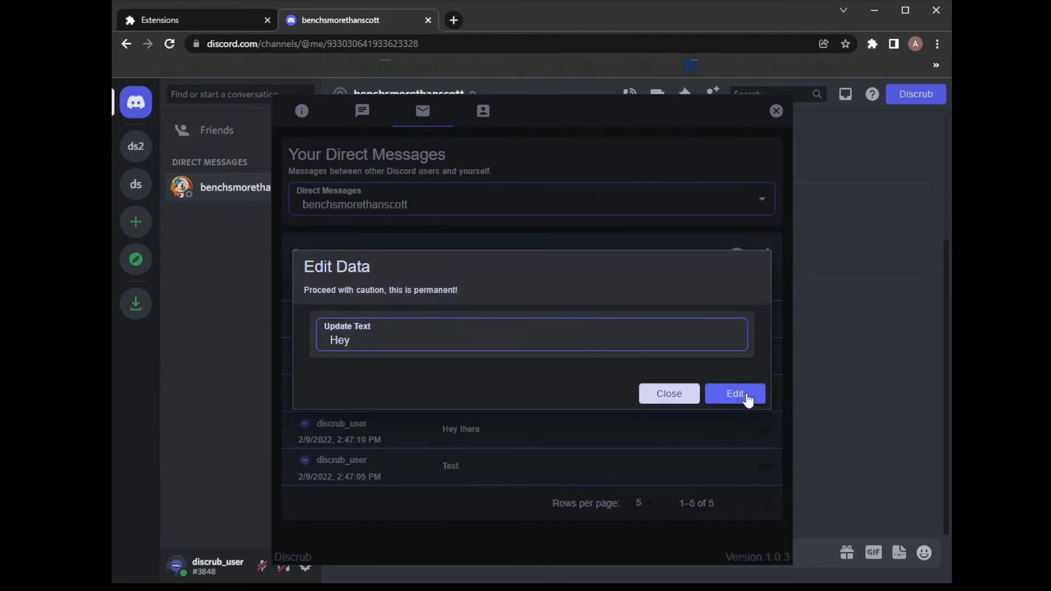
{"action": "left_click", "coordinate": [735, 393]}
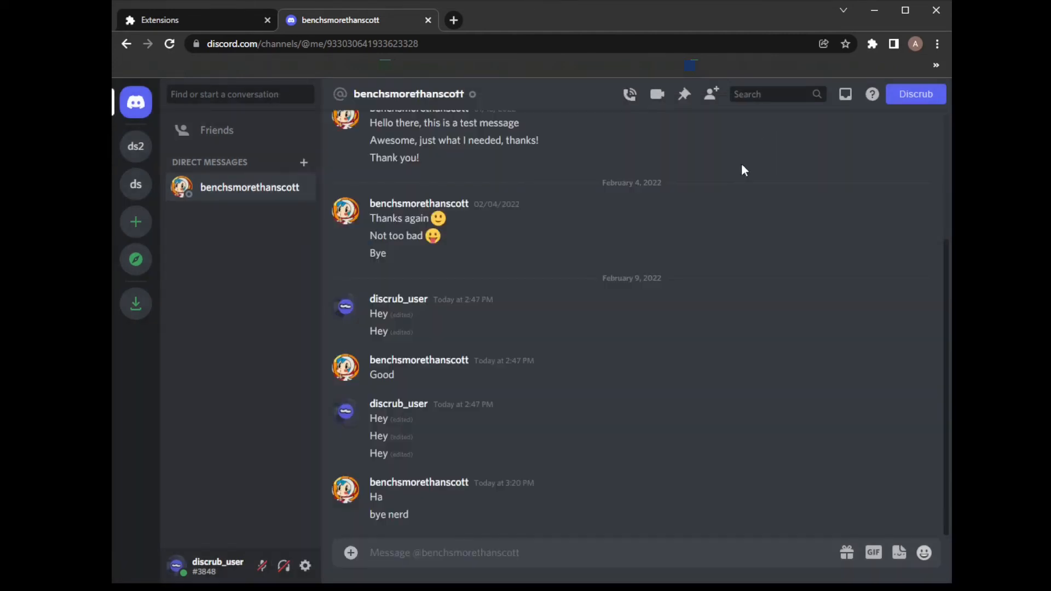
{"action": "mouse_move", "coordinate": [479, 350]}
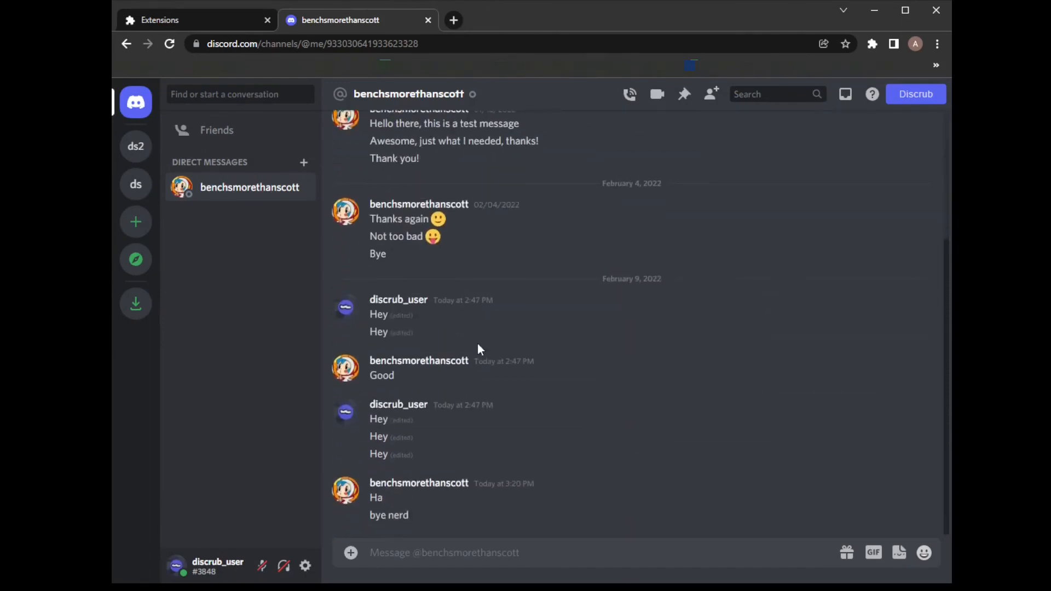
{"action": "mouse_move", "coordinate": [910, 99]}
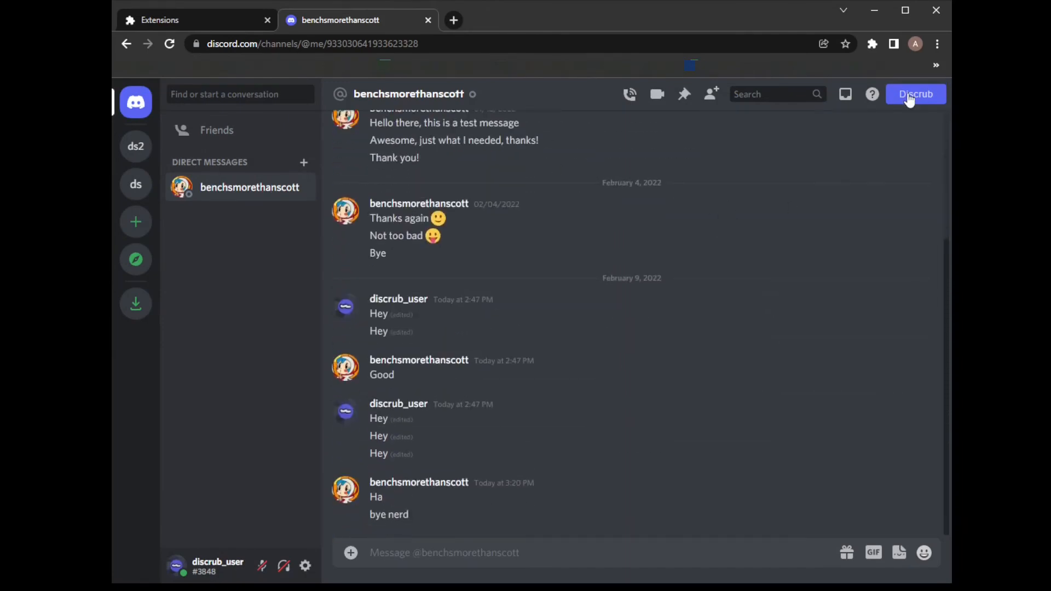
Select all 14 direct messages and permanently delete own messages and attachments.
{"action": "left_click", "coordinate": [914, 94]}
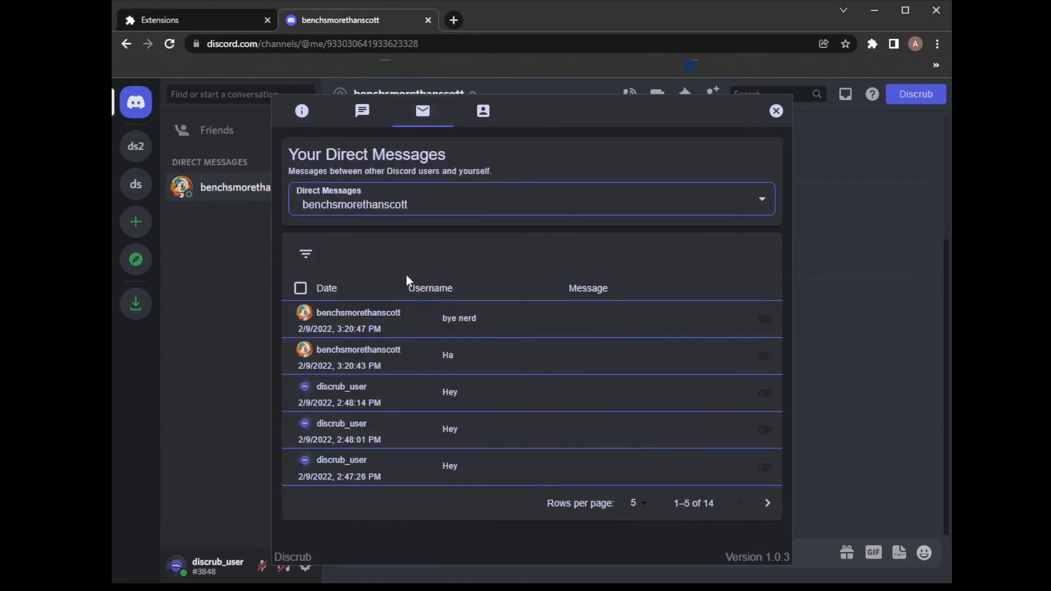
{"action": "left_click", "coordinate": [300, 288]}
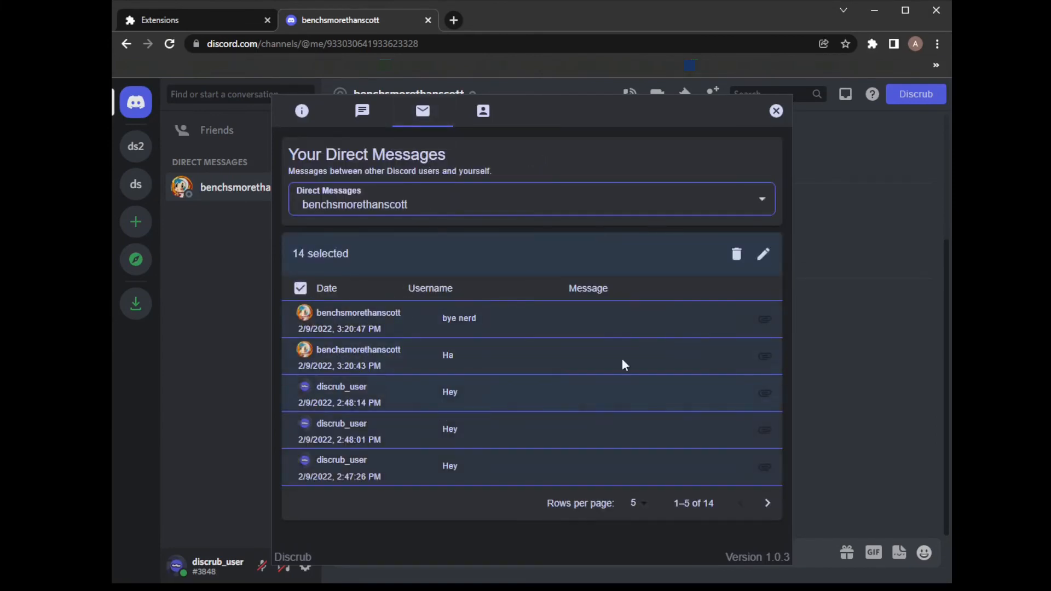
{"action": "left_click", "coordinate": [735, 254]}
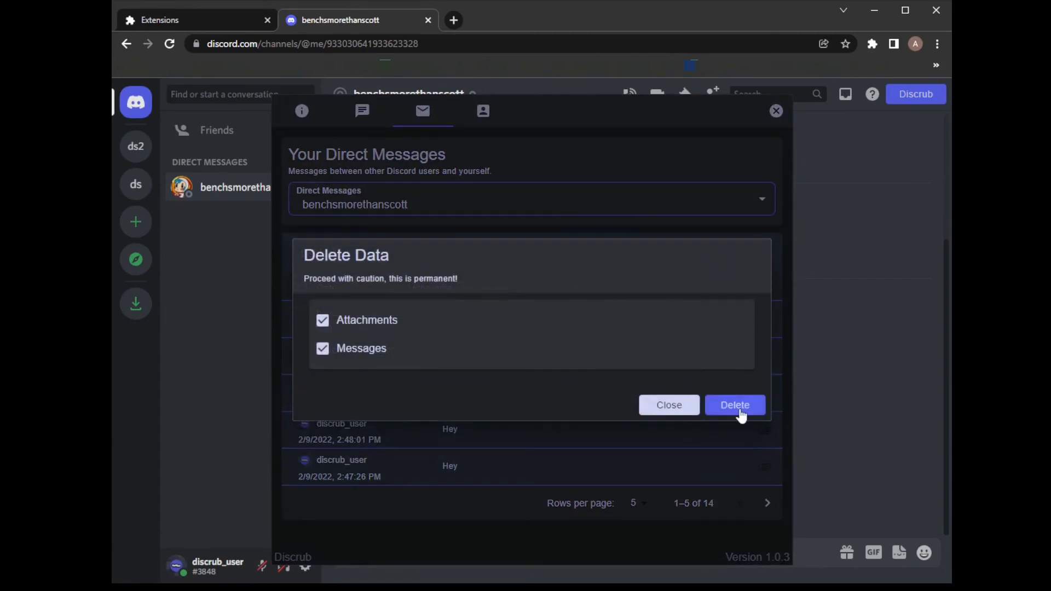
{"action": "left_click", "coordinate": [736, 404]}
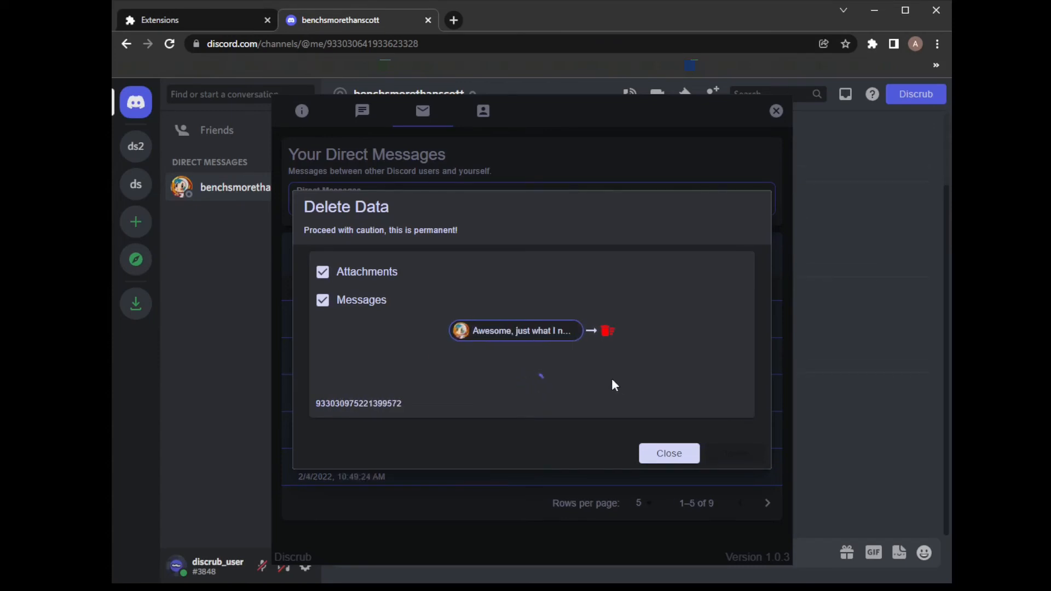
{"action": "left_click", "coordinate": [669, 453]}
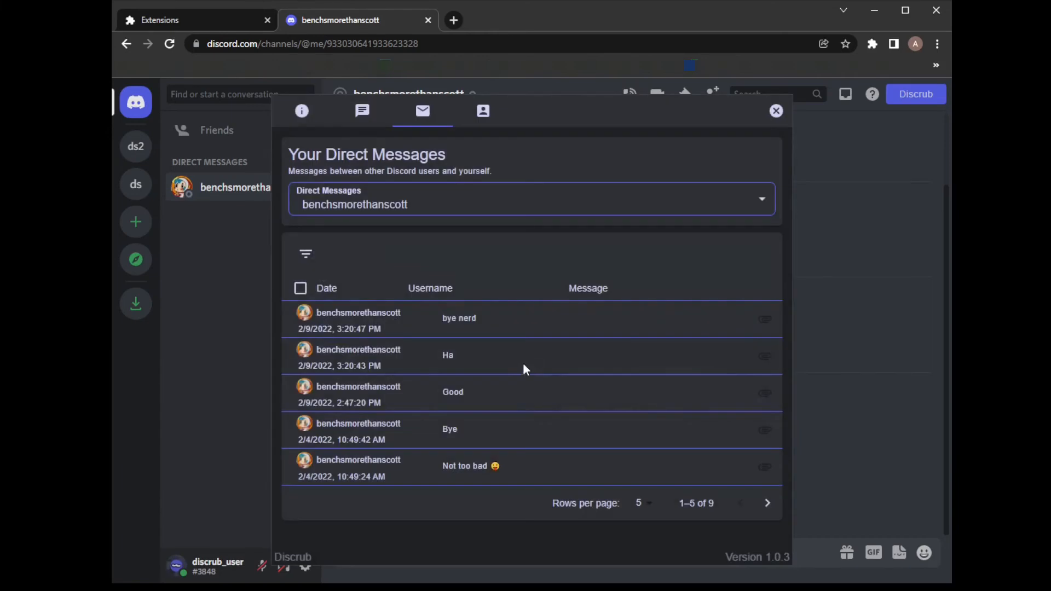
{"action": "mouse_move", "coordinate": [766, 503]}
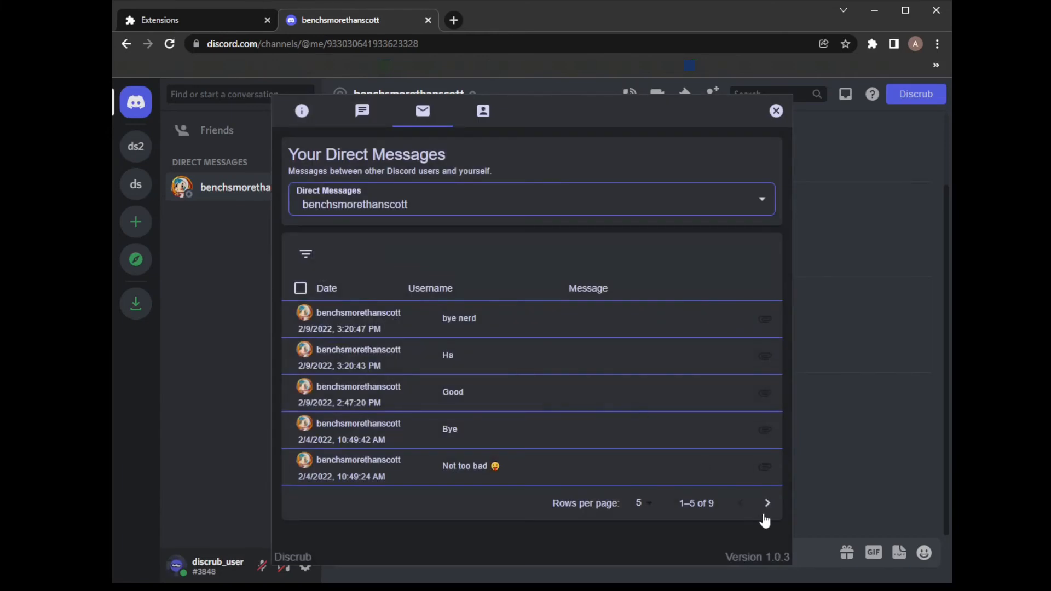
{"action": "mouse_move", "coordinate": [582, 377]}
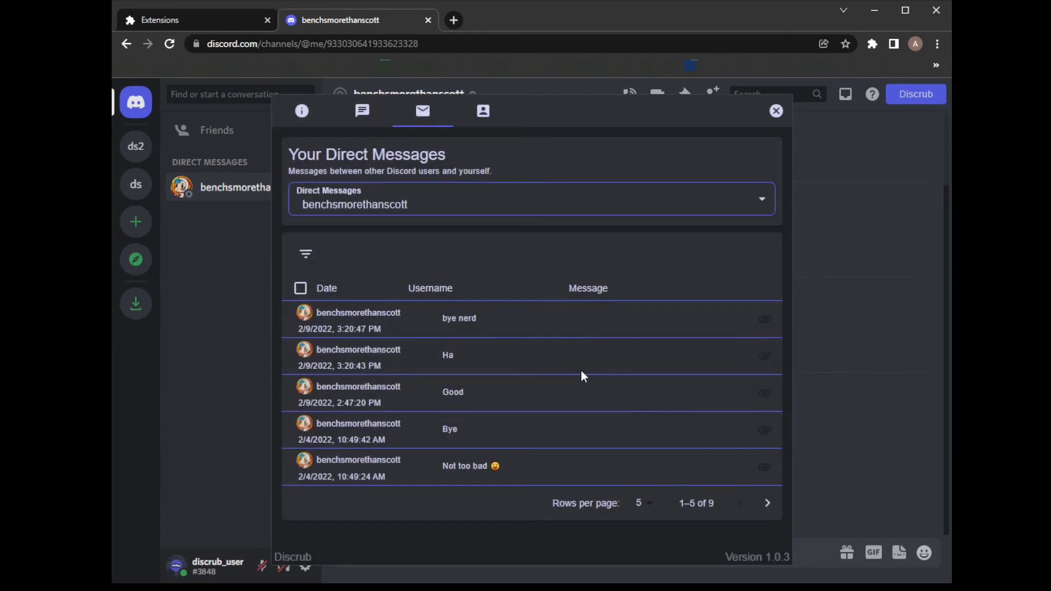
{"action": "mouse_move", "coordinate": [500, 367]}
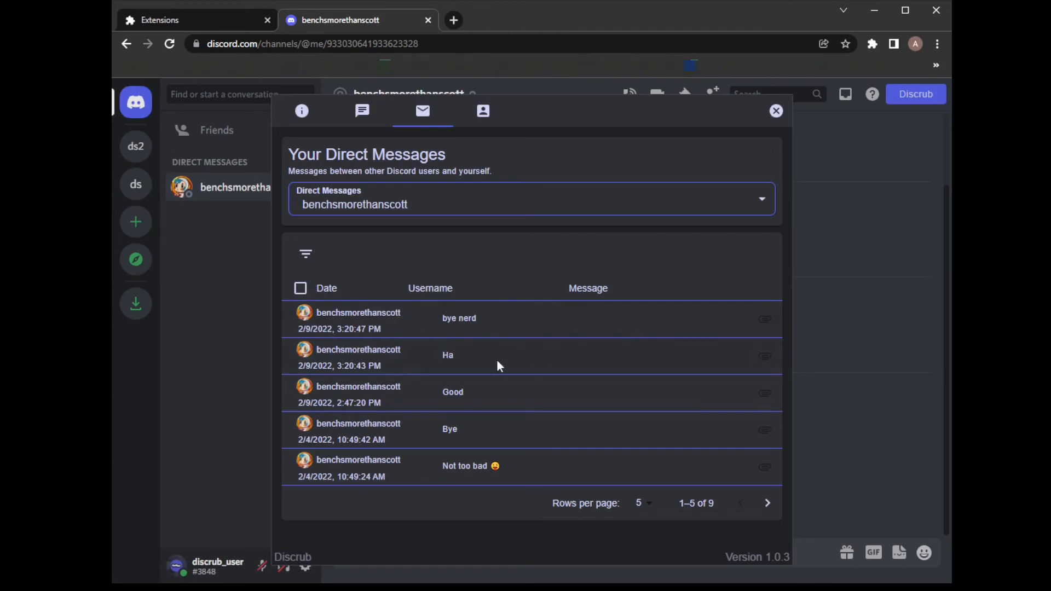
{"action": "mouse_move", "coordinate": [768, 517]}
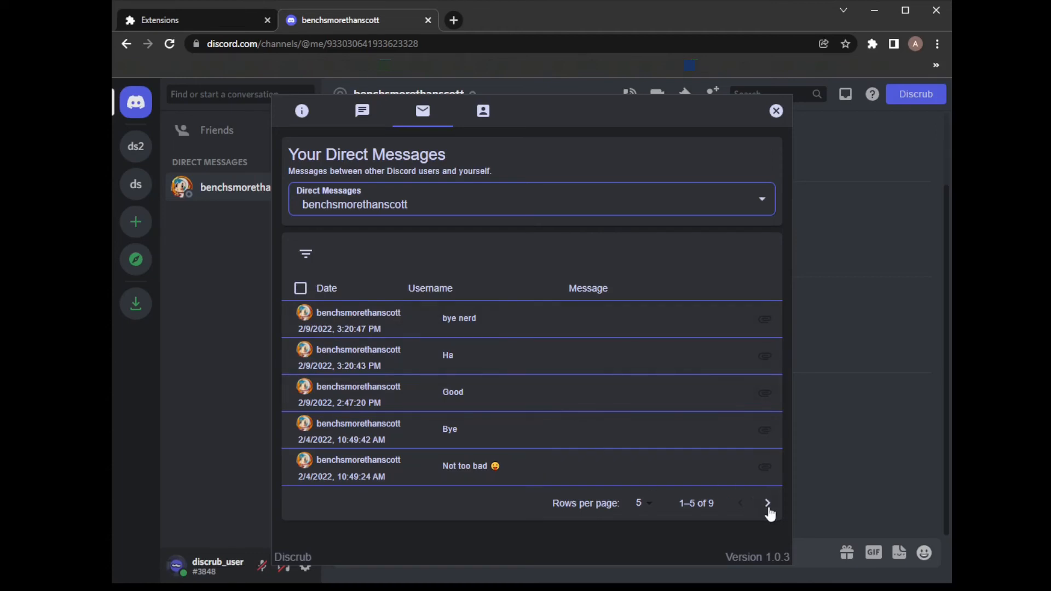
Page through the remaining friend's messages and close Discrub.
{"action": "left_click", "coordinate": [767, 503]}
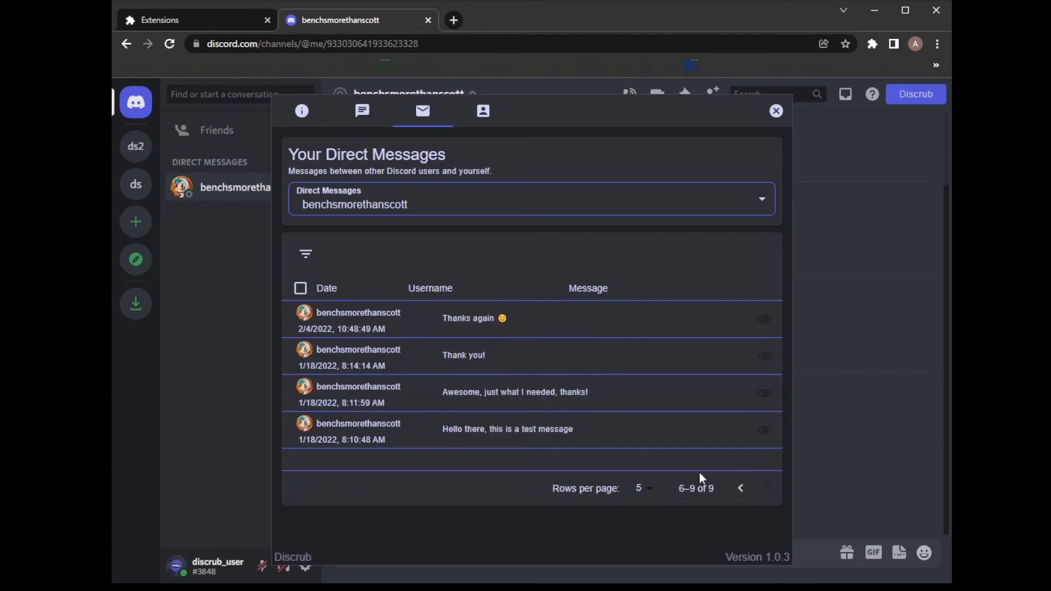
{"action": "left_click", "coordinate": [740, 488]}
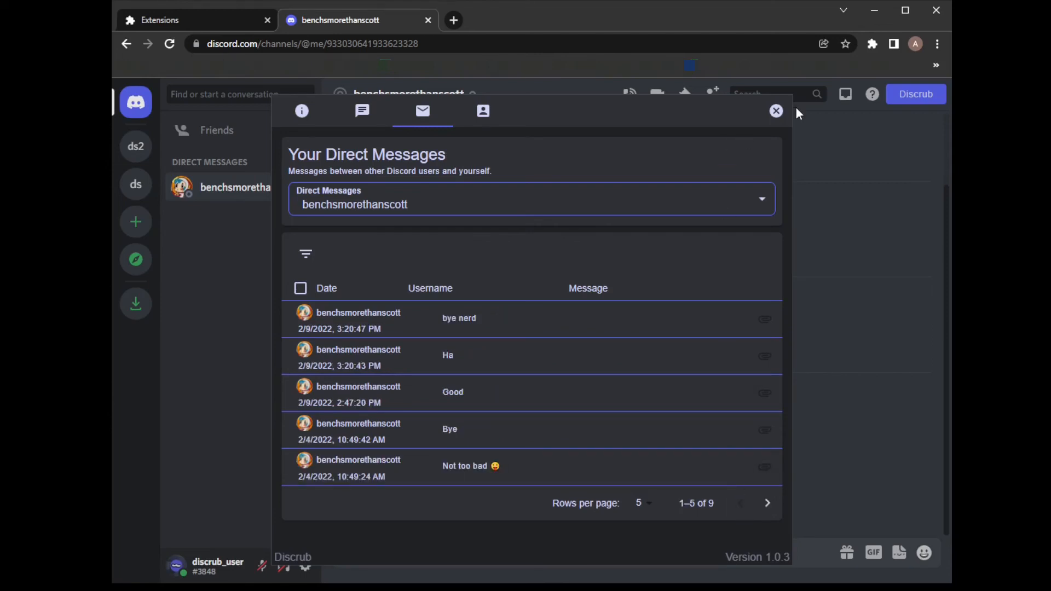
{"action": "left_click", "coordinate": [775, 111]}
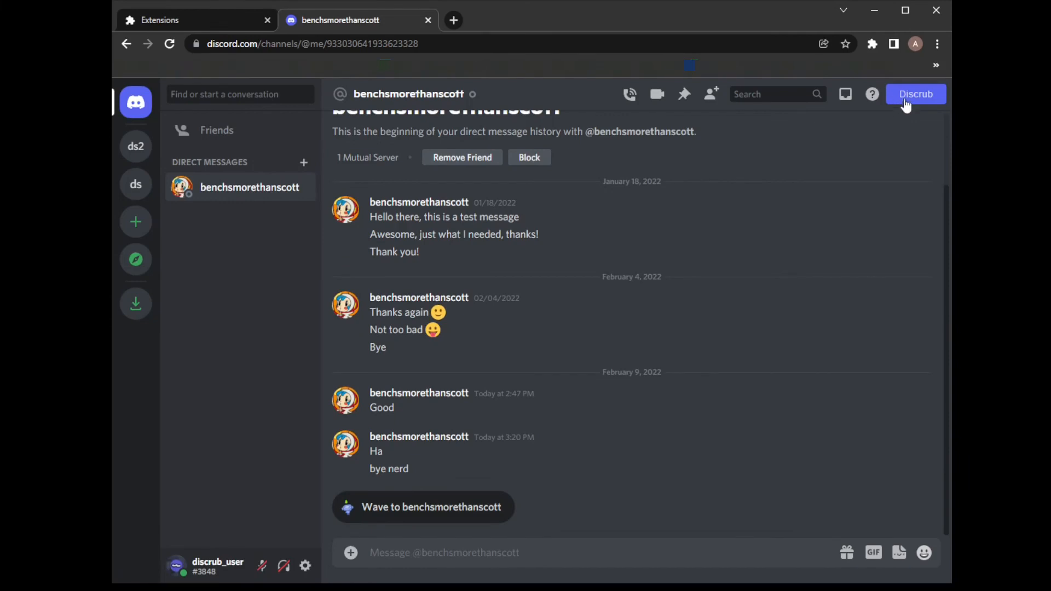
Check in Channel Messages that the server's general channel has no messages, then close Discrub.
{"action": "left_click", "coordinate": [915, 94]}
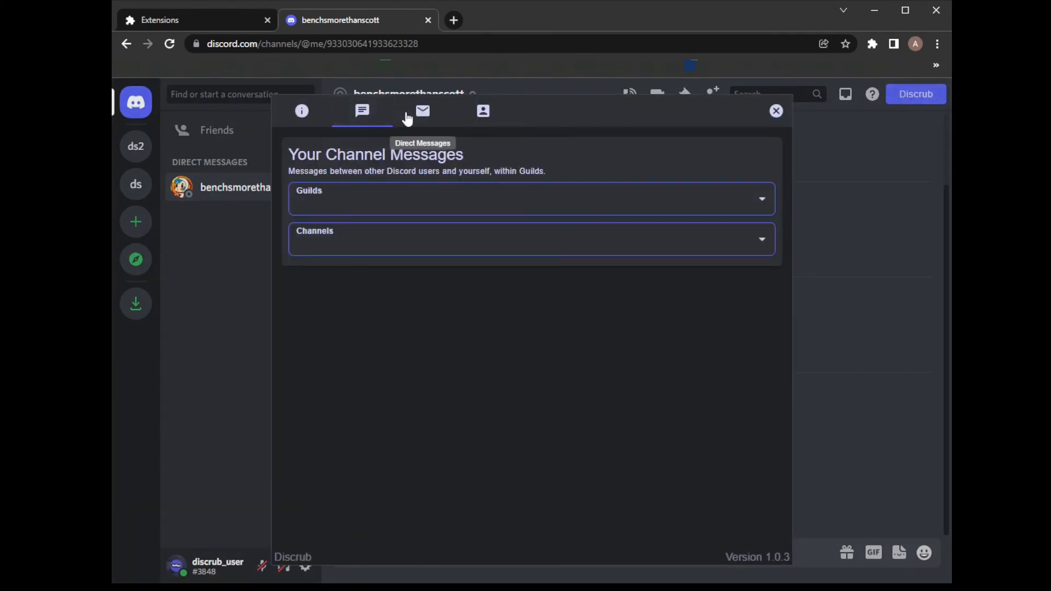
{"action": "left_click", "coordinate": [422, 110]}
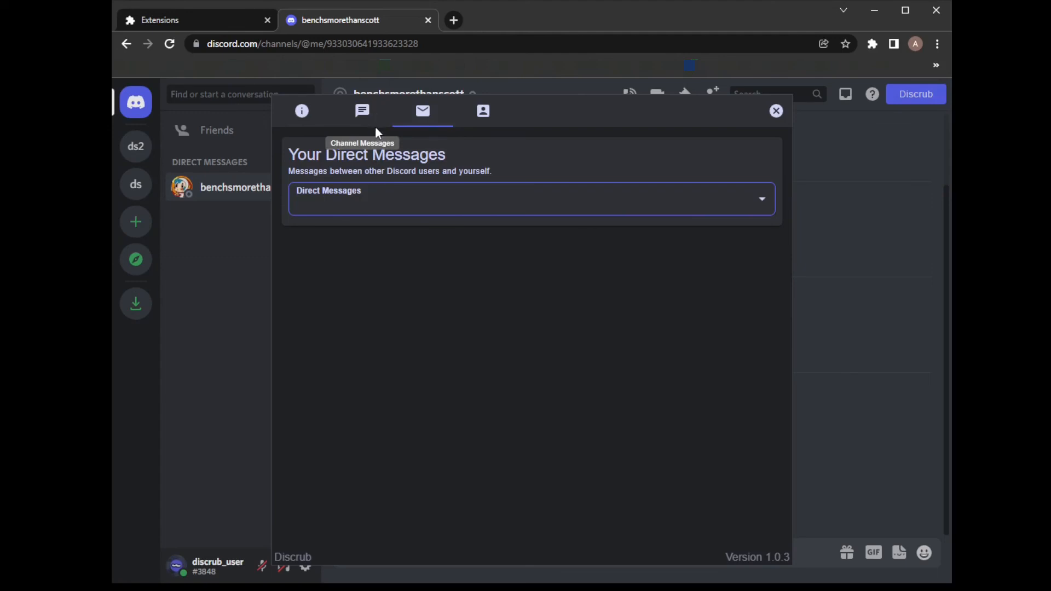
{"action": "mouse_move", "coordinate": [414, 162]}
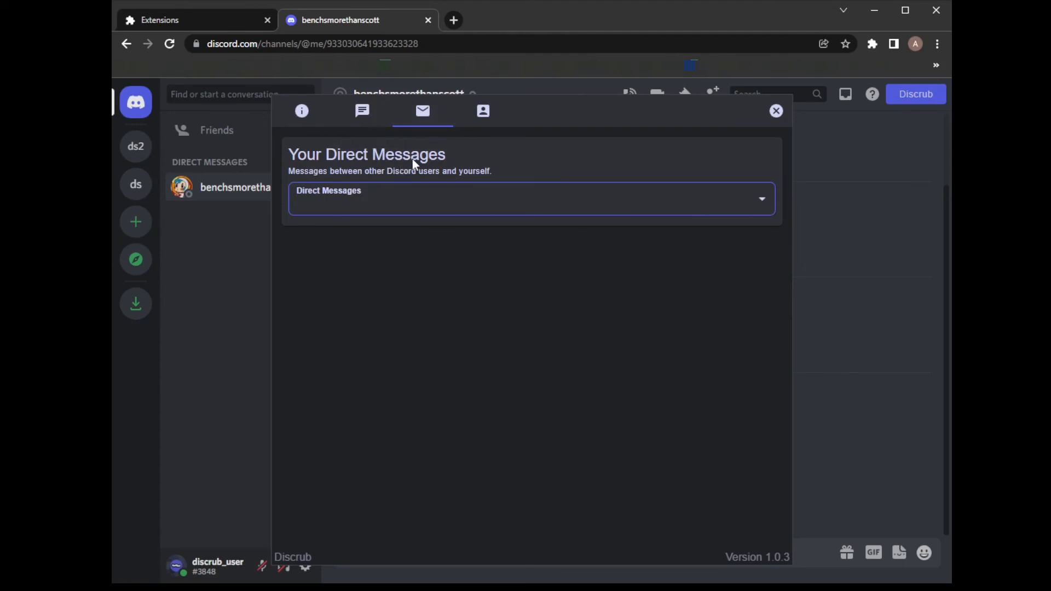
{"action": "mouse_move", "coordinate": [408, 162]}
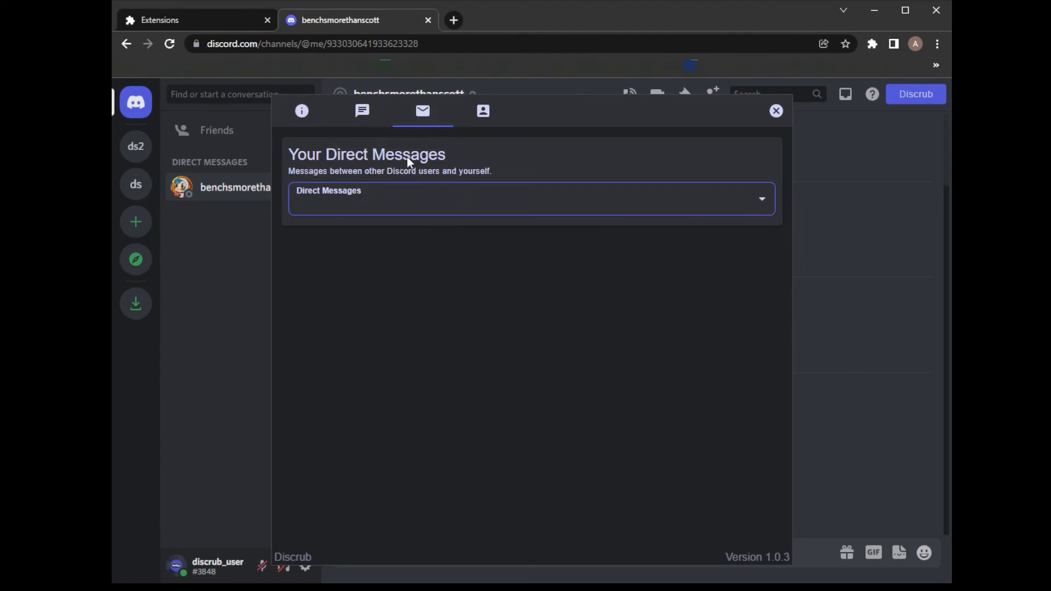
{"action": "mouse_move", "coordinate": [405, 181]}
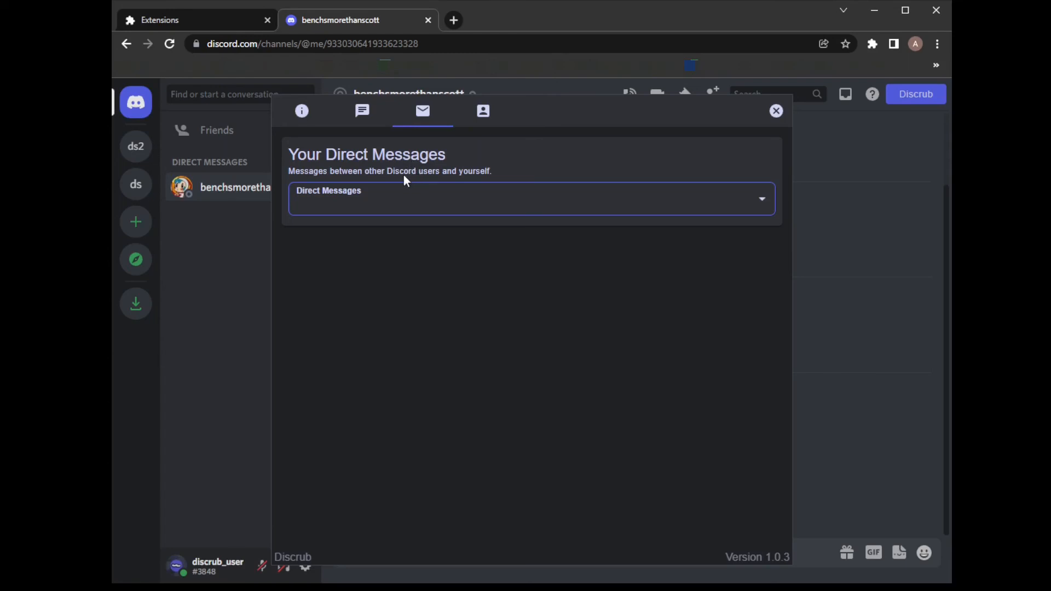
{"action": "mouse_move", "coordinate": [362, 111]}
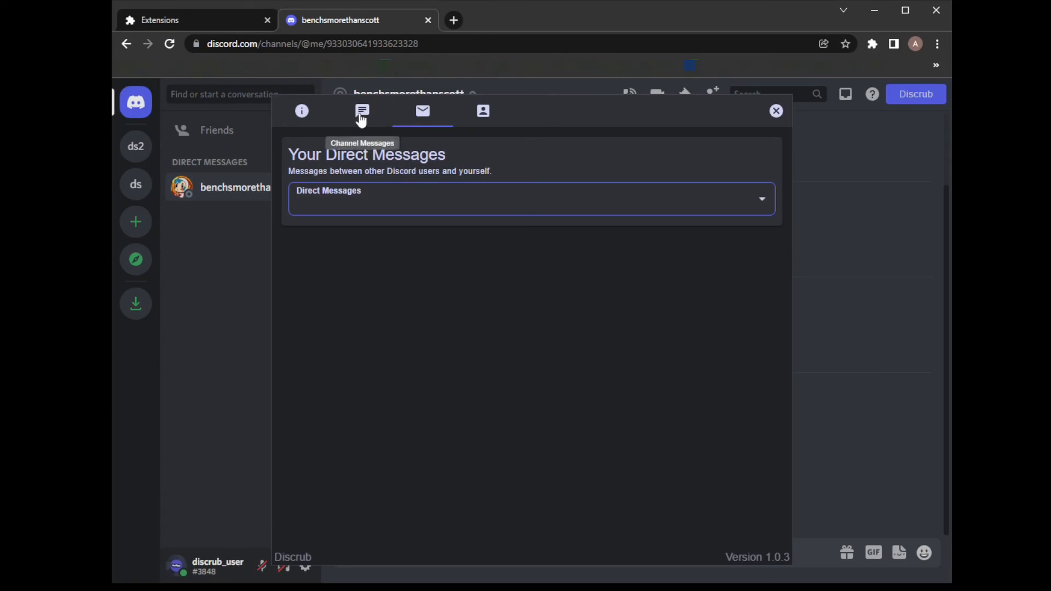
{"action": "left_click", "coordinate": [362, 112]}
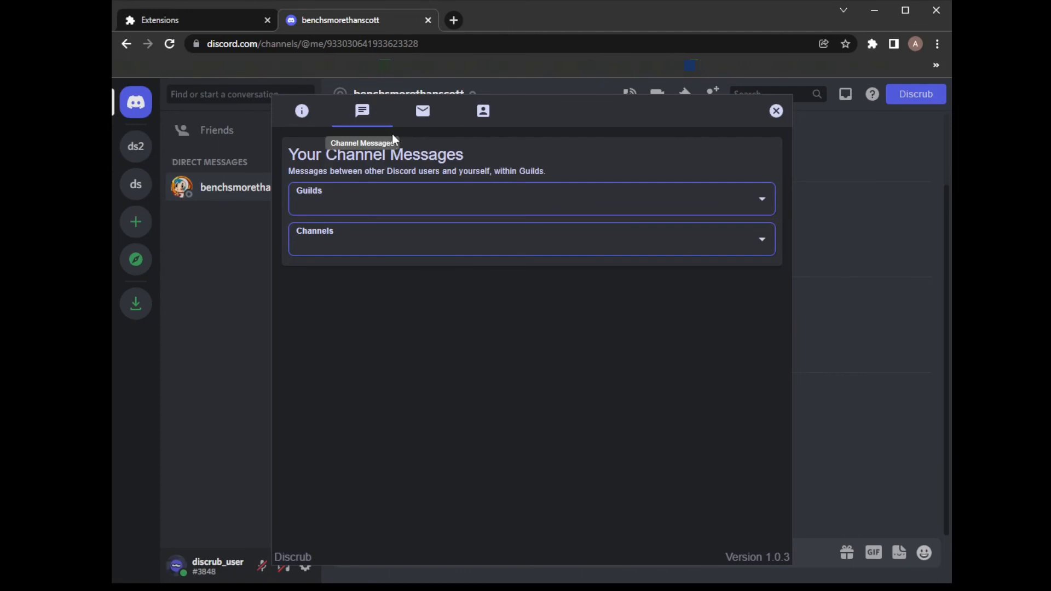
{"action": "mouse_move", "coordinate": [415, 119]}
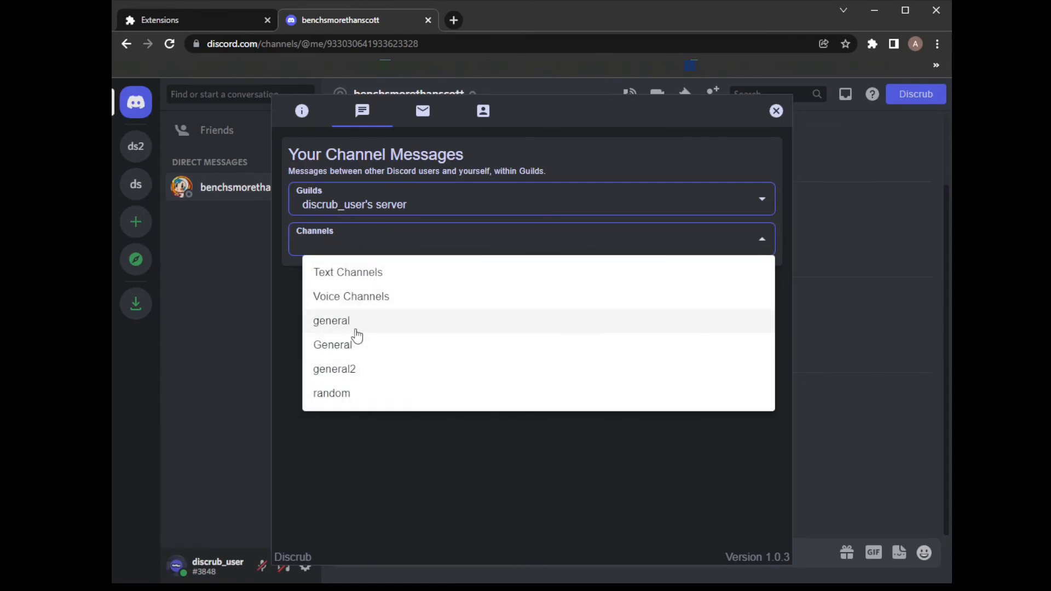
{"action": "left_click", "coordinate": [330, 321]}
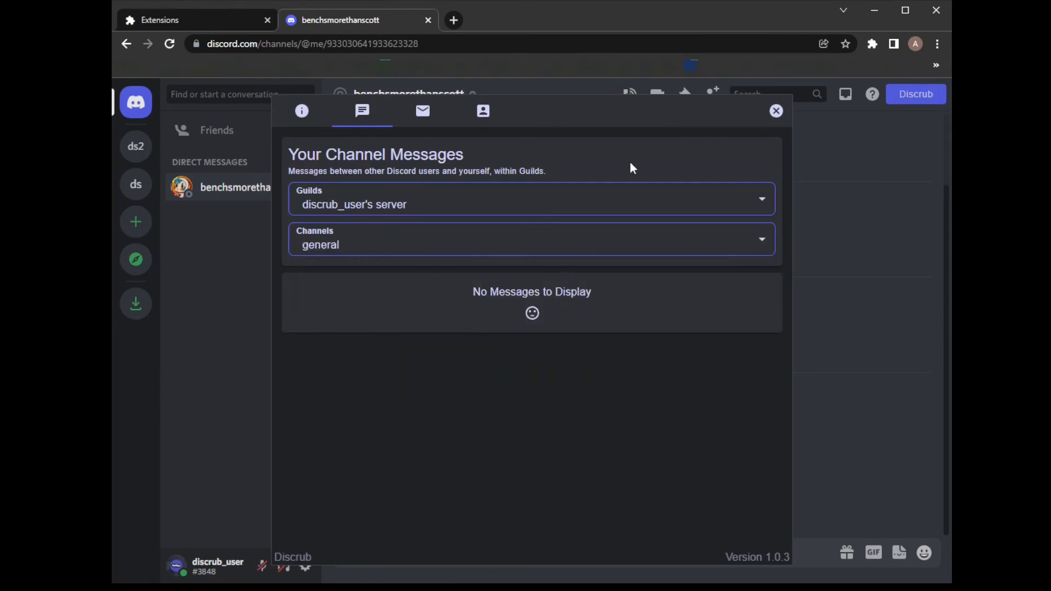
{"action": "mouse_move", "coordinate": [776, 112]}
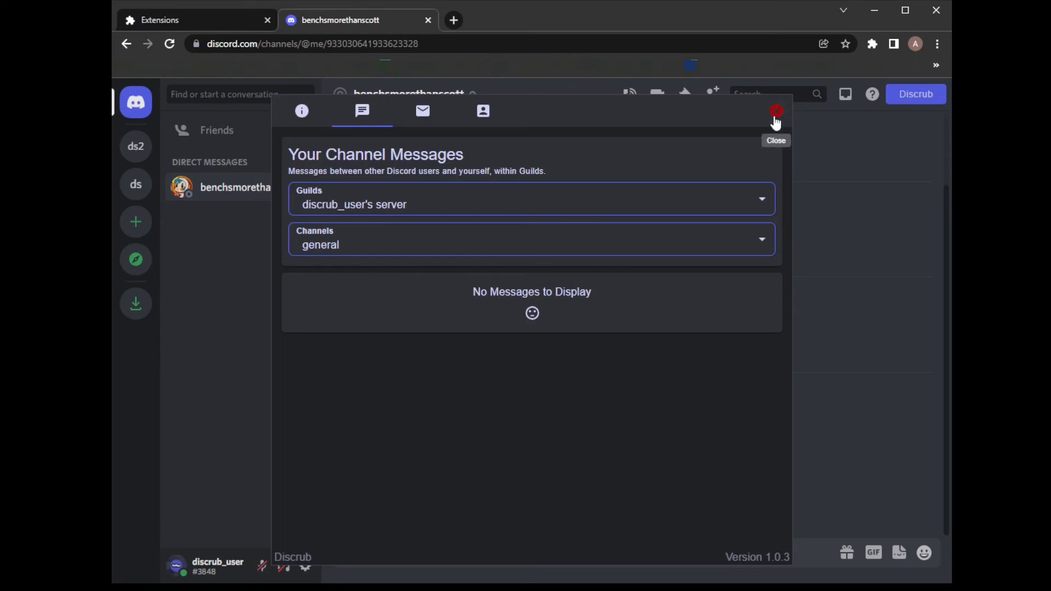
{"action": "left_click", "coordinate": [775, 111]}
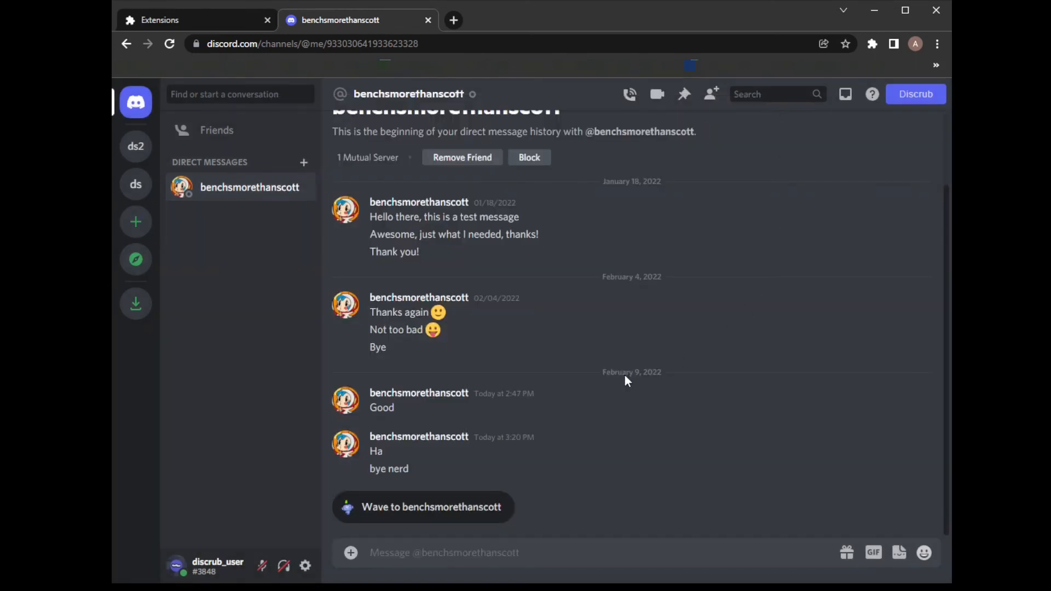